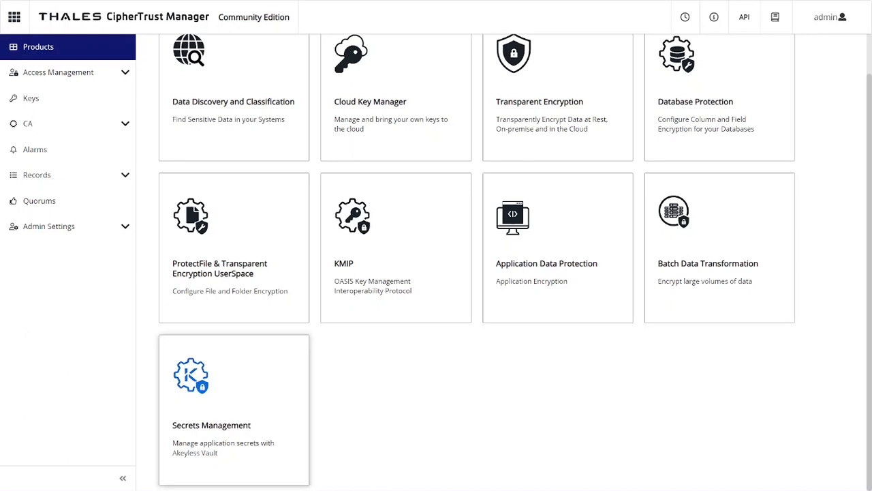
mouse_move(276, 373)
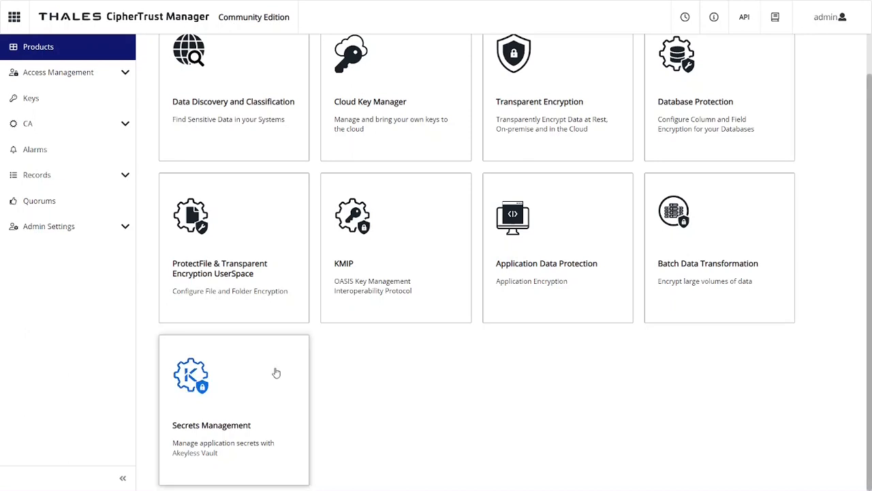
Launch the Secrets Management console from the CipherTrust Manager Products page.
click(234, 375)
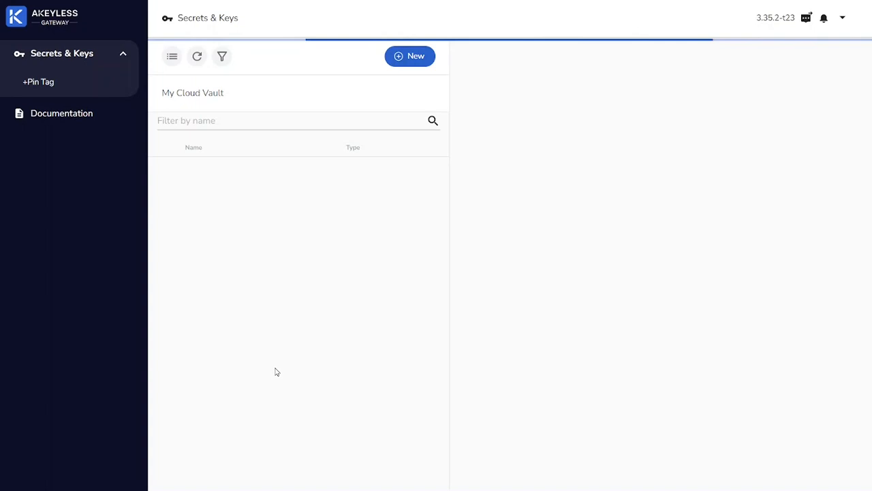
Begin a new DFC encryption key from the vault's New menu.
click(61, 53)
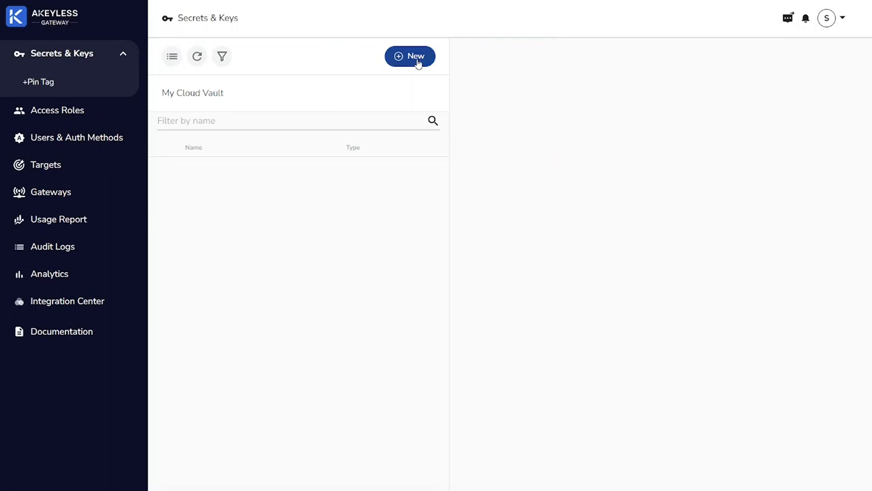
click(409, 56)
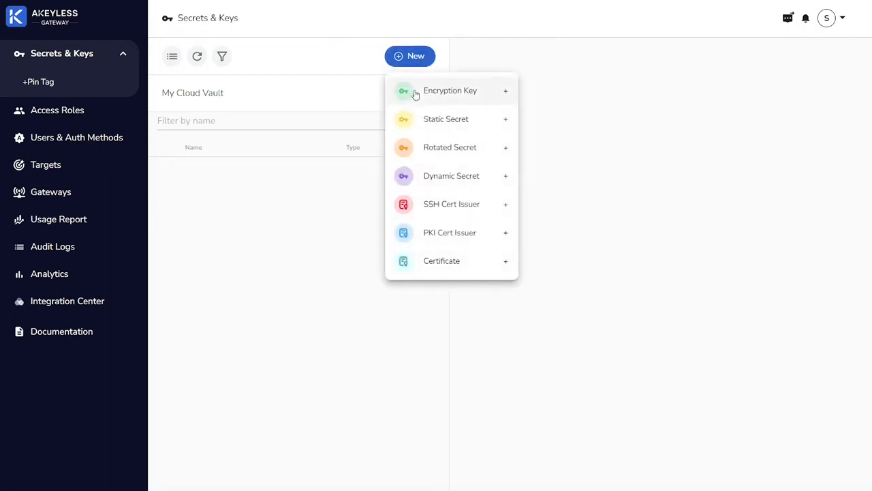
mouse_move(414, 98)
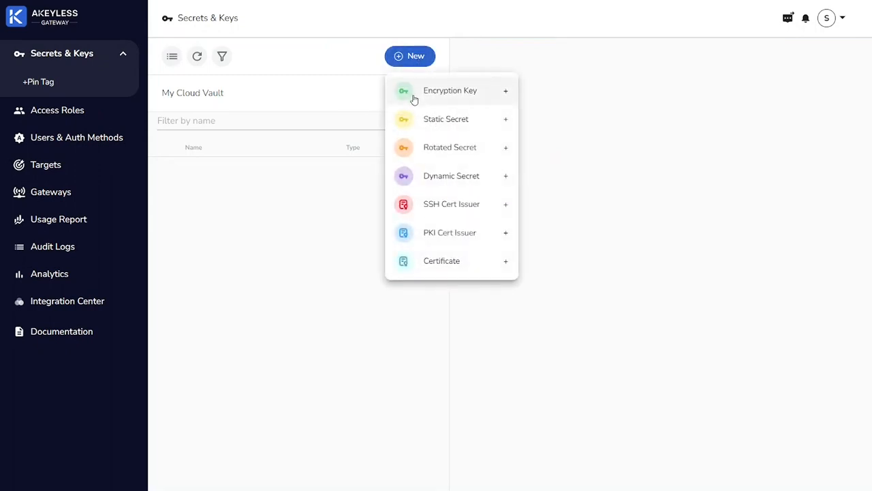
mouse_move(450, 90)
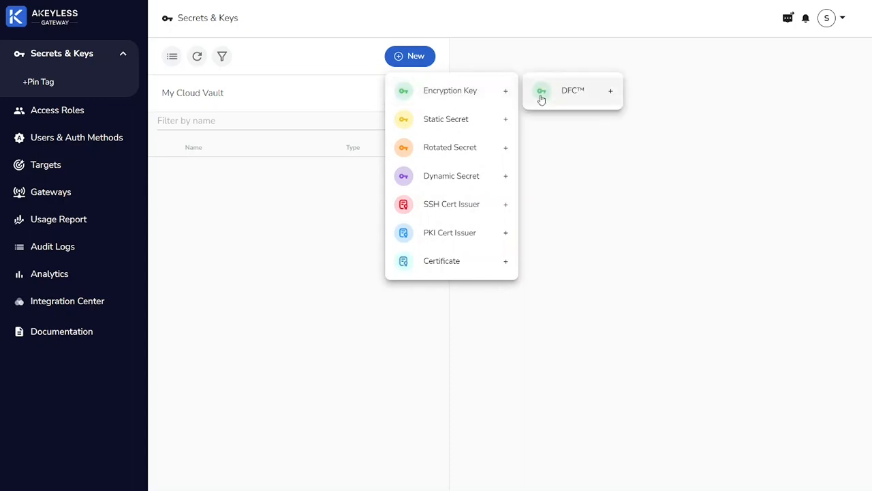
click(450, 90)
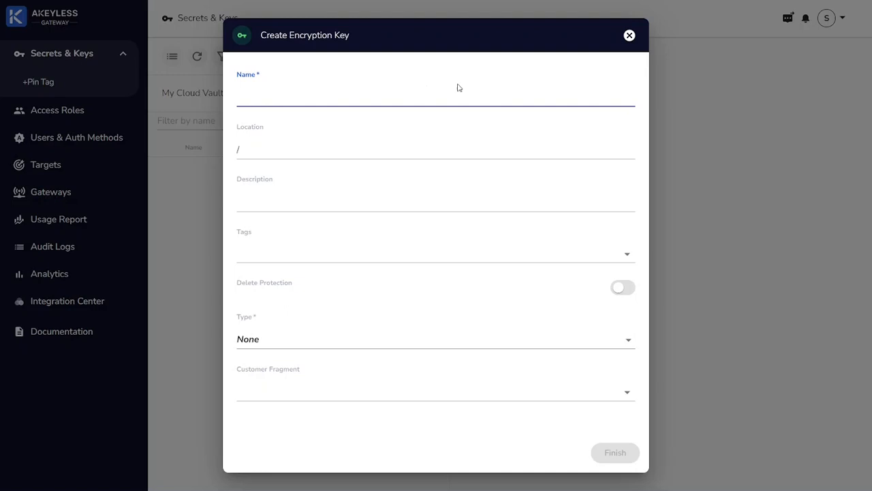
click(436, 99)
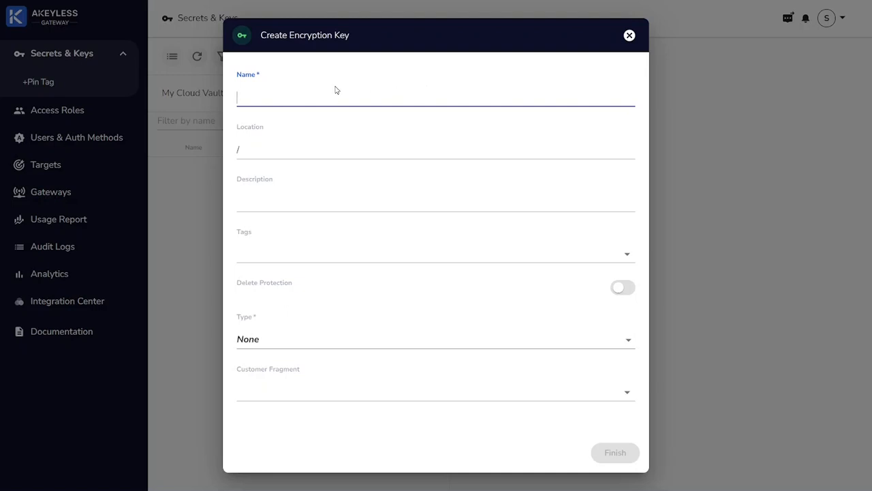
text(customer-key)
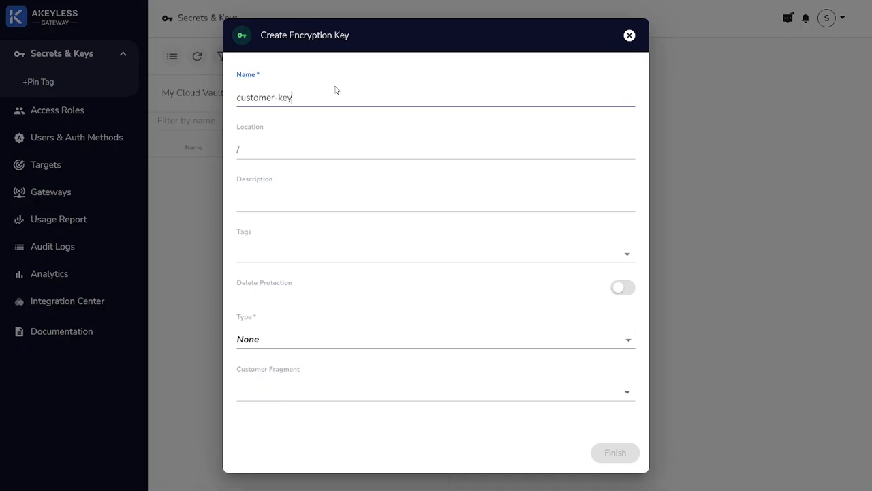
click(436, 148)
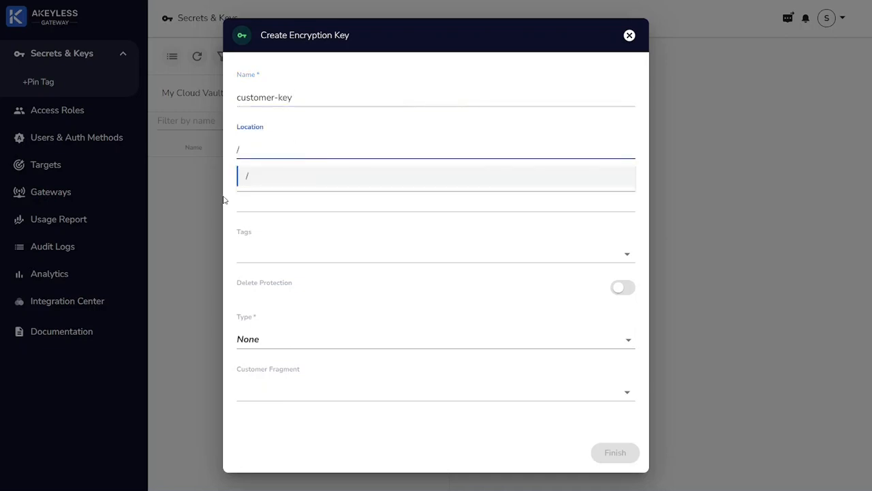
text(demo)
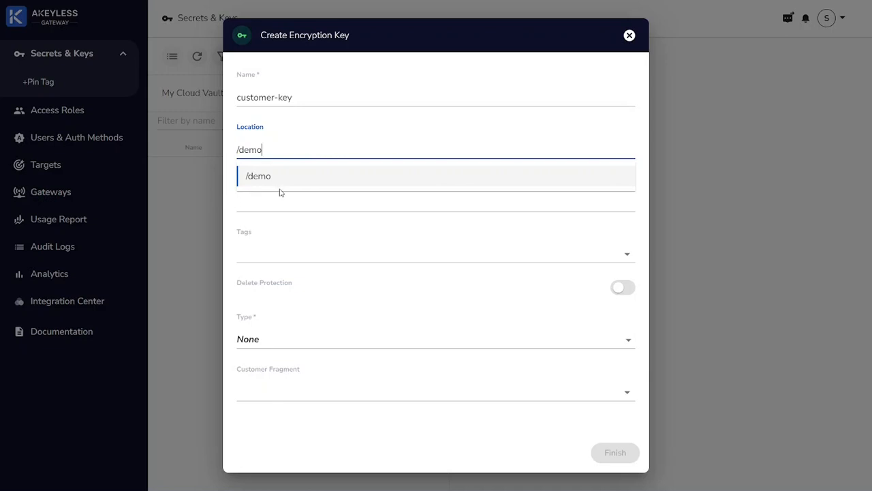
mouse_move(626, 343)
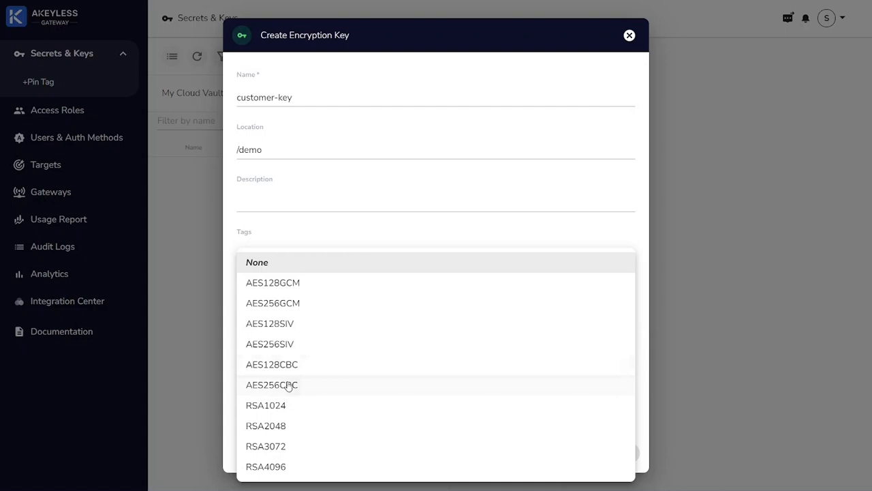
mouse_move(297, 303)
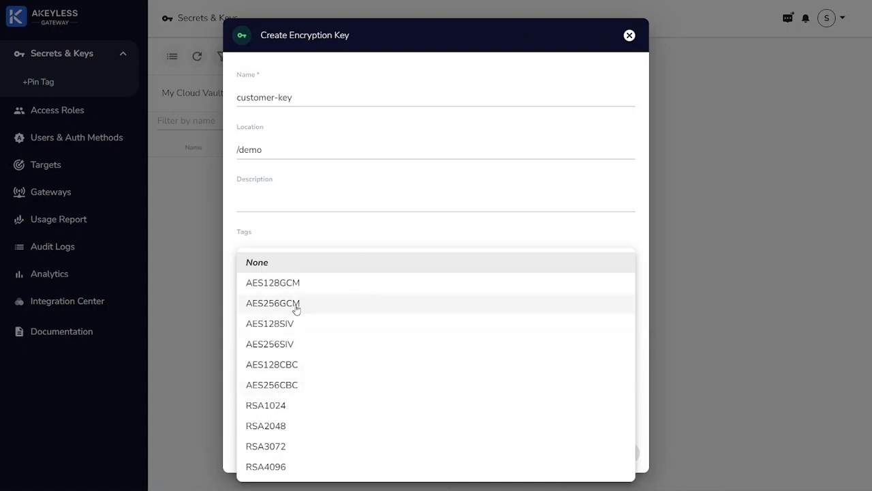
click(273, 302)
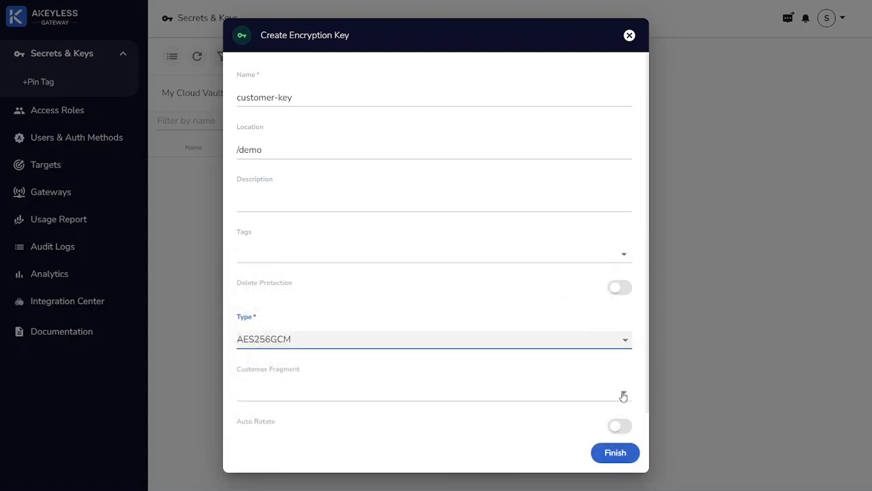
click(433, 390)
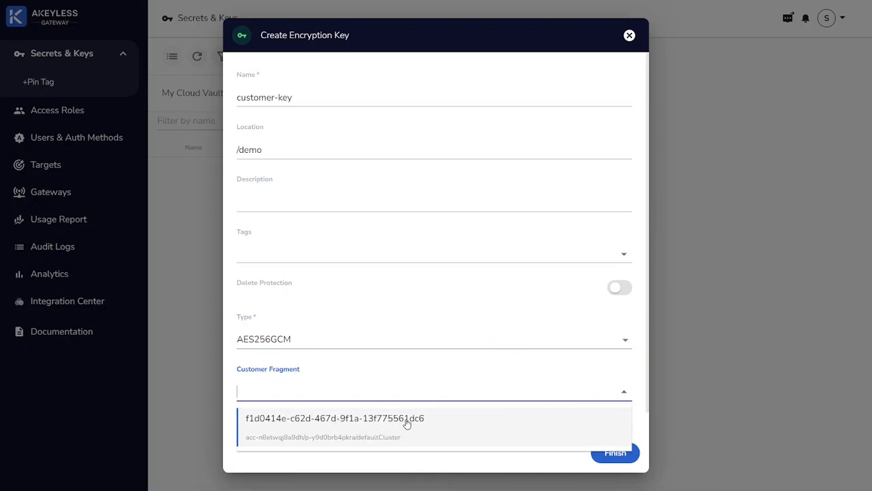
mouse_move(422, 424)
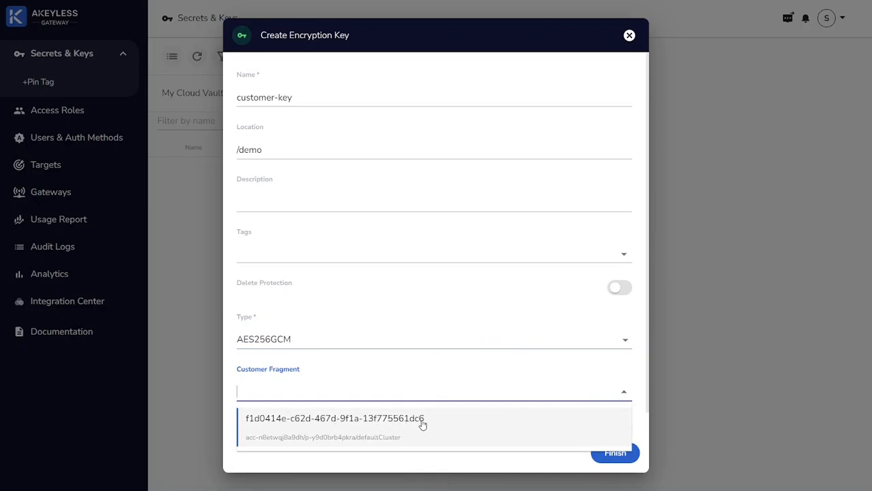
mouse_move(436, 425)
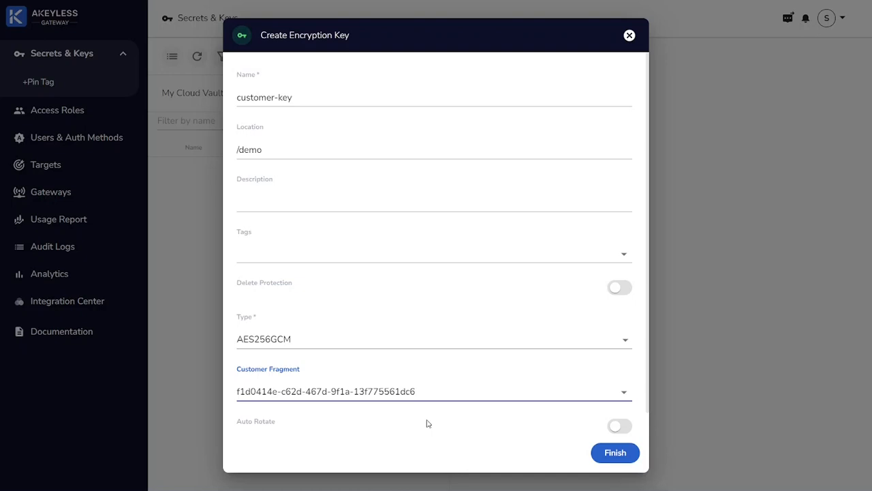
click(613, 452)
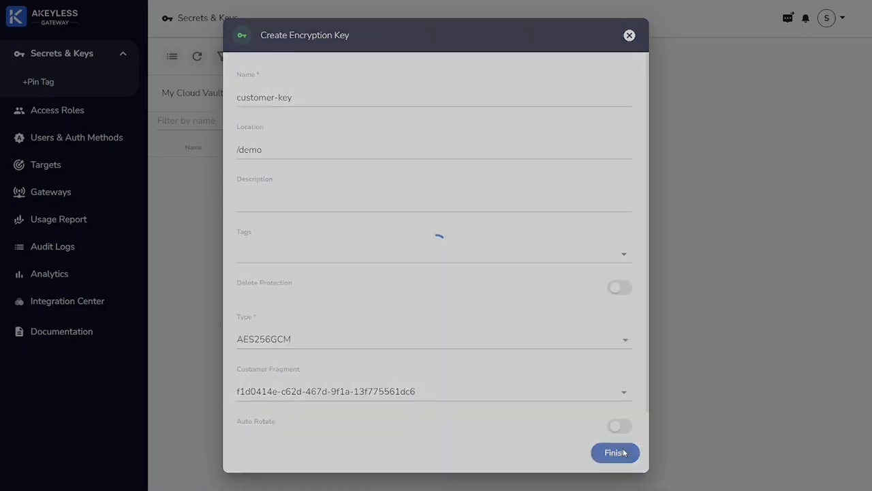
Dismiss the wizard, browse /demo and review customer-key's General details.
click(614, 453)
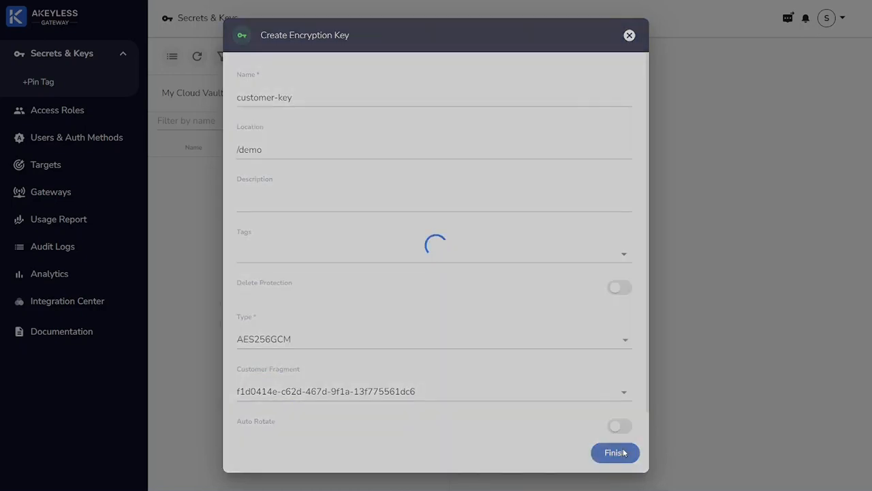
click(614, 453)
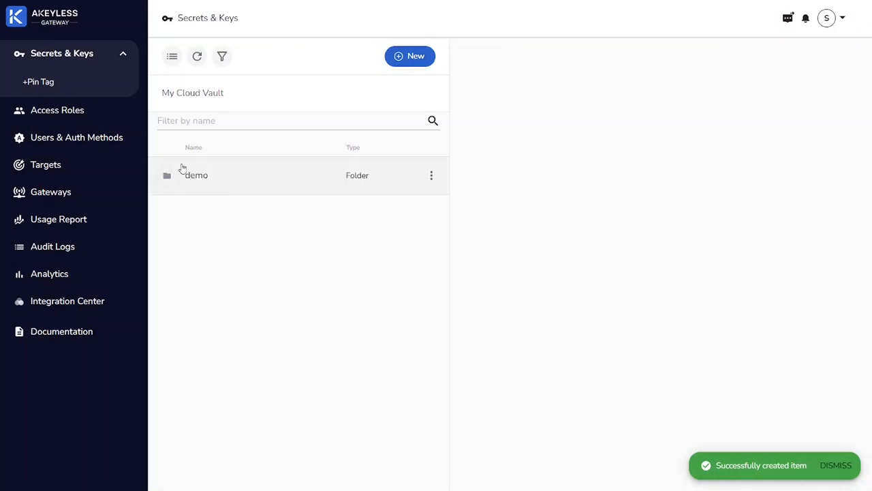
mouse_move(196, 180)
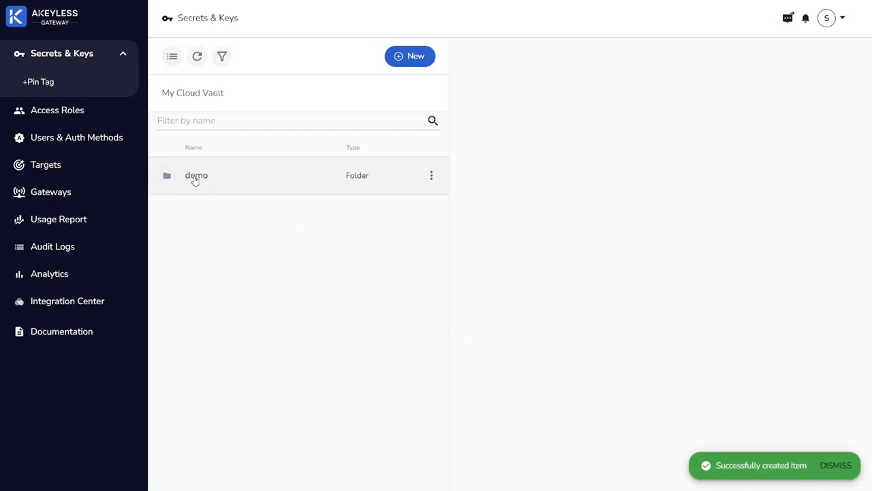
click(196, 174)
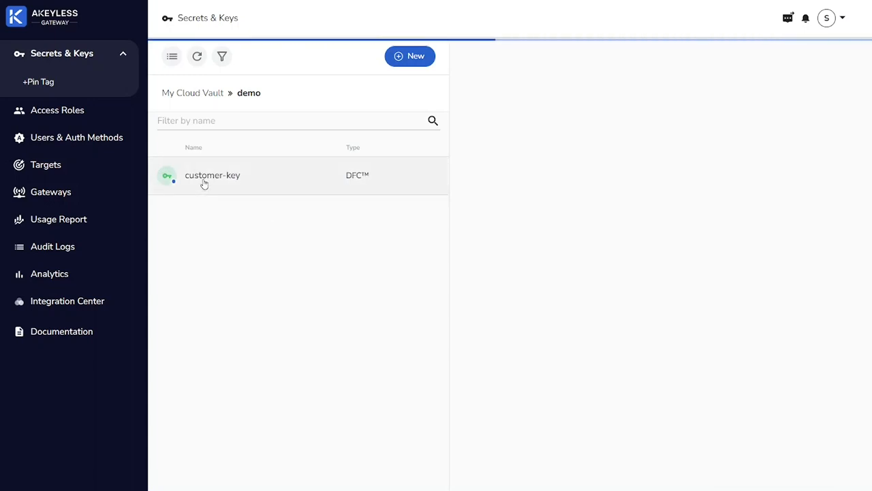
click(212, 174)
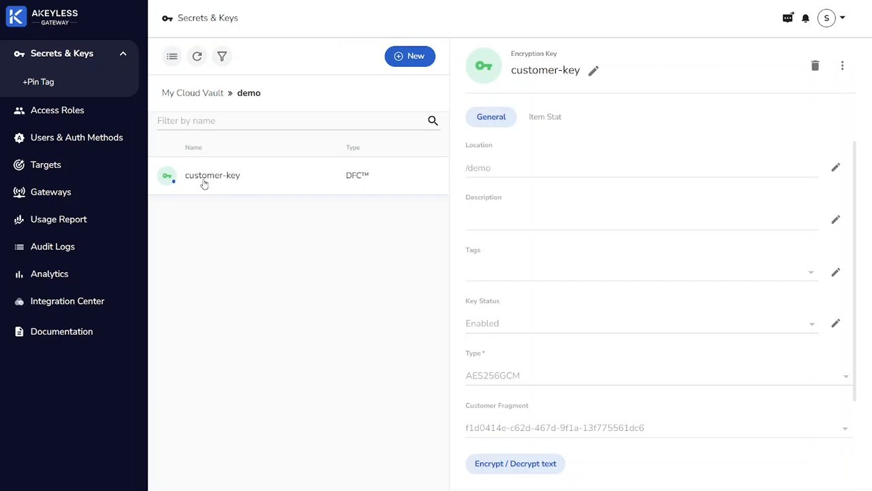
scroll(down, 3)
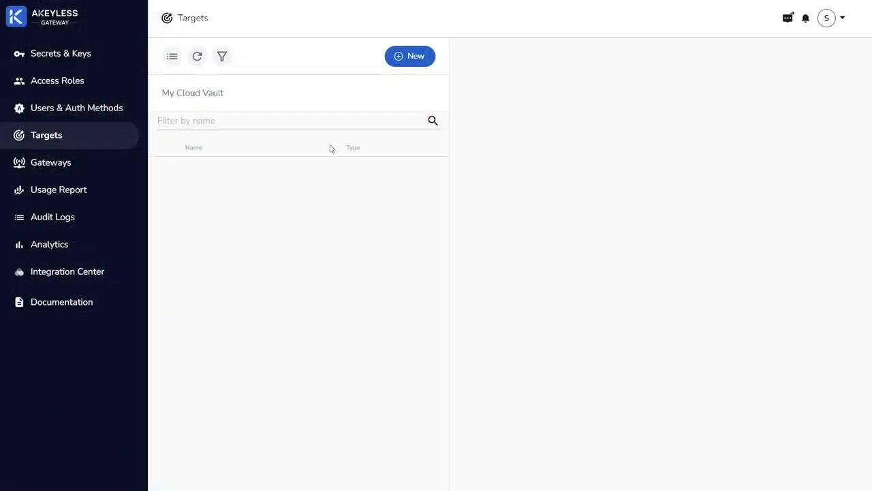
Start a new target of type PostgreSQL and continue to its basic configuration.
click(409, 56)
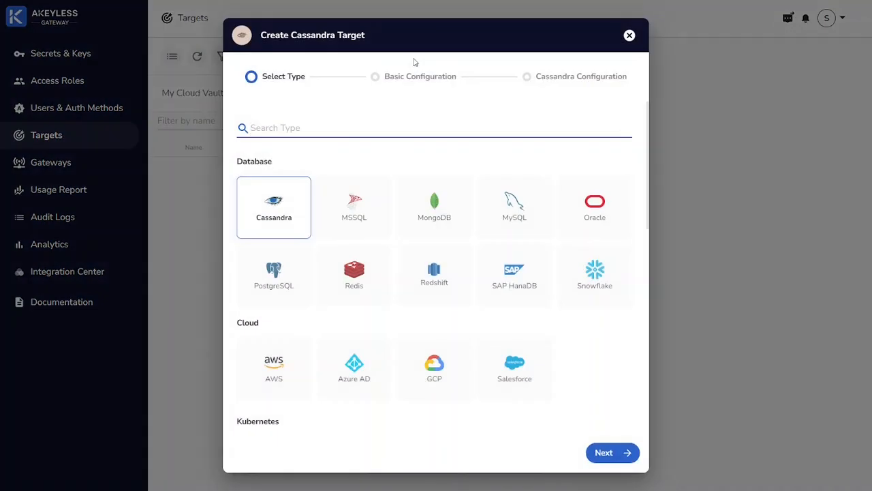
mouse_move(278, 295)
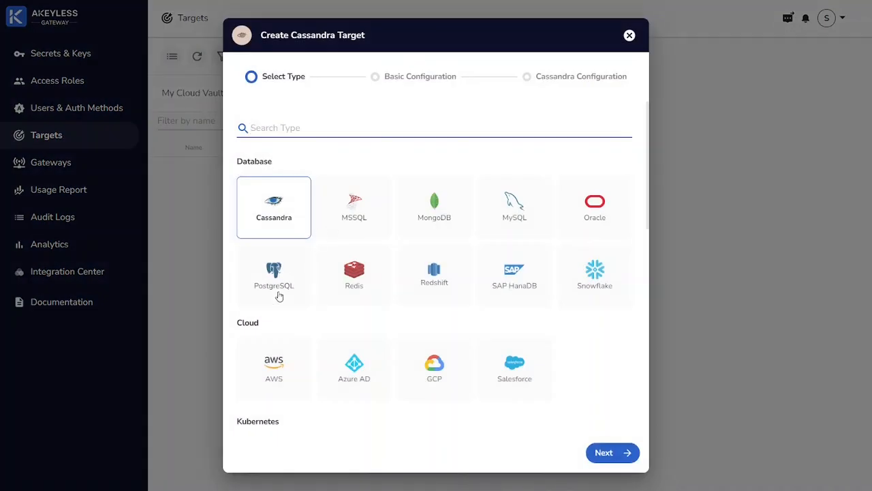
click(273, 275)
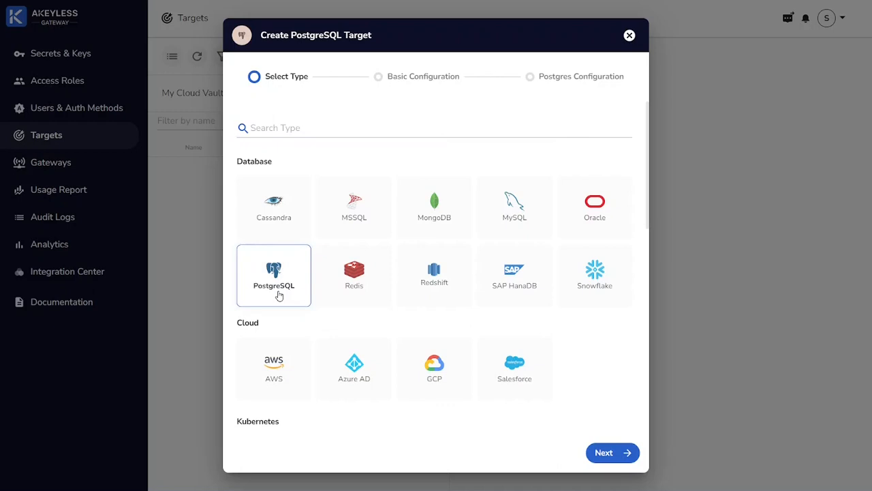
mouse_move(605, 353)
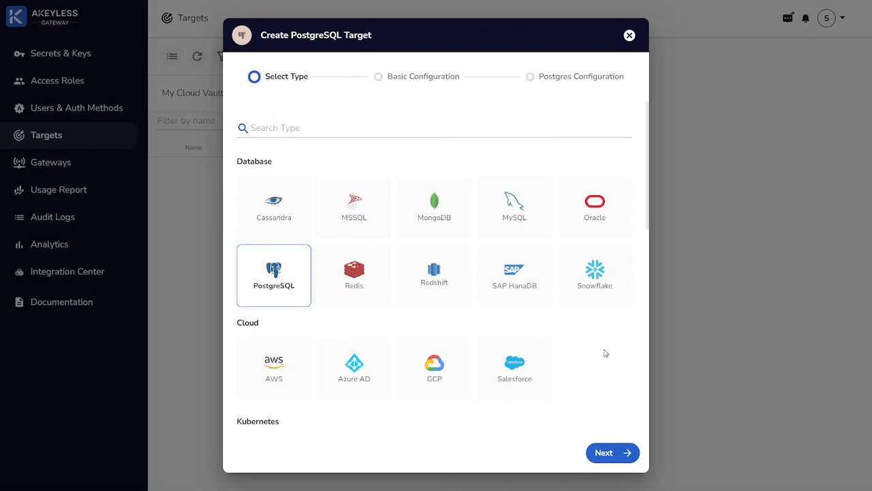
scroll(down, 3)
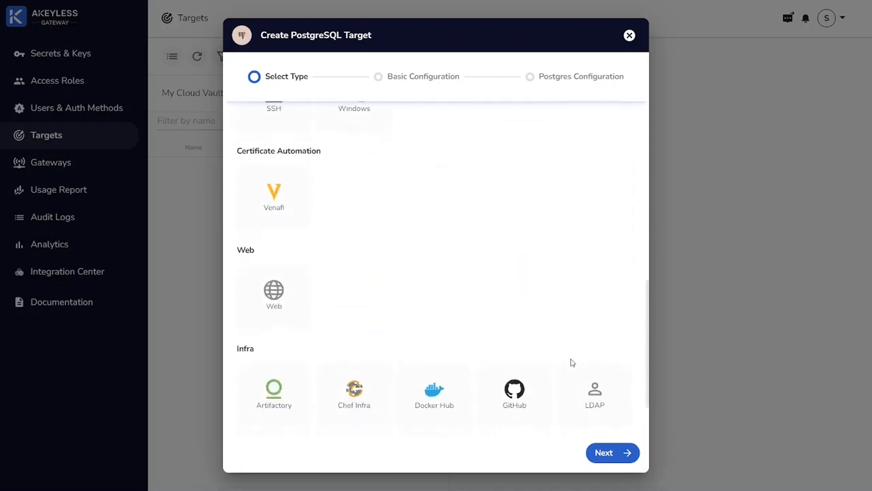
scroll(down, 3)
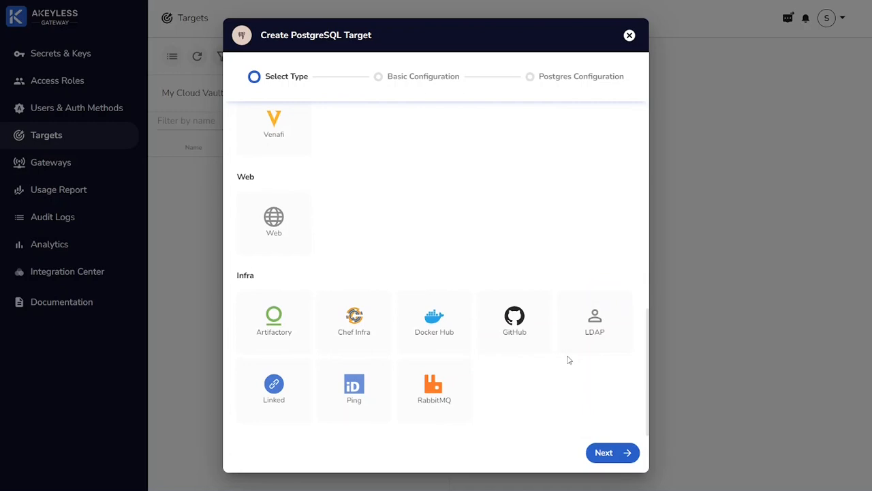
scroll(up, 3)
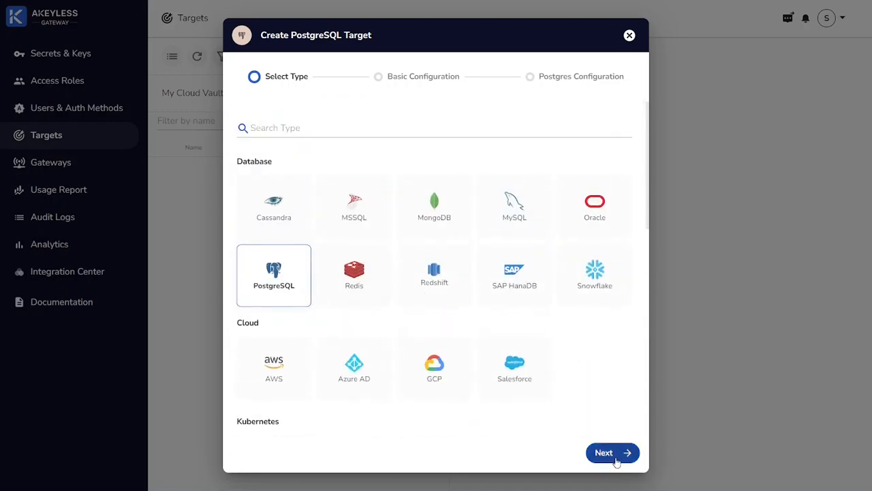
click(611, 452)
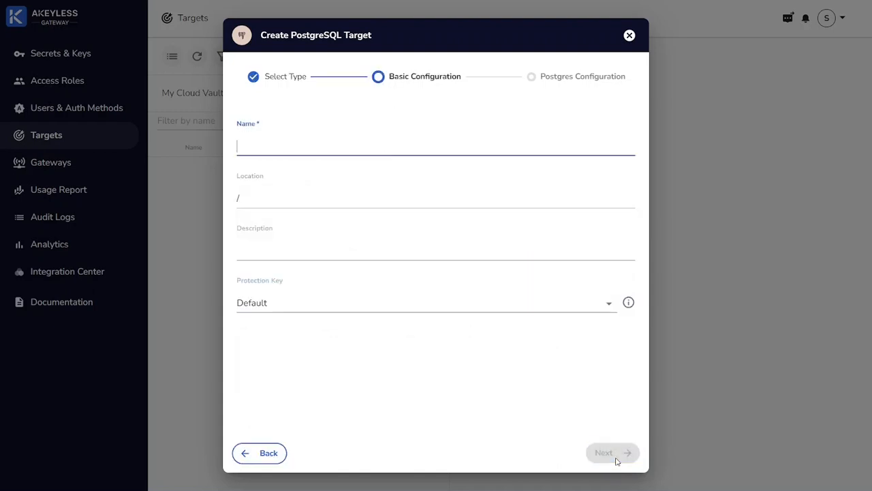
mouse_move(546, 406)
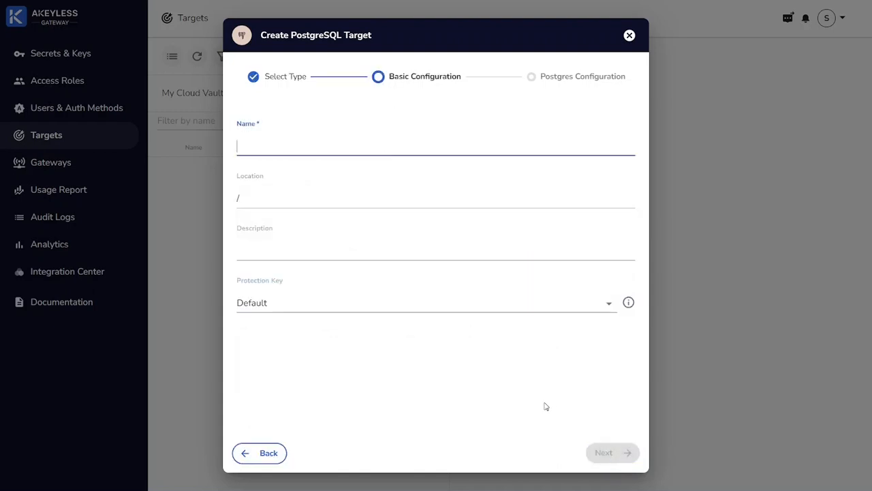
Name the target postgres in /demo with protection key /demo/customer-key and continue.
text(pos)
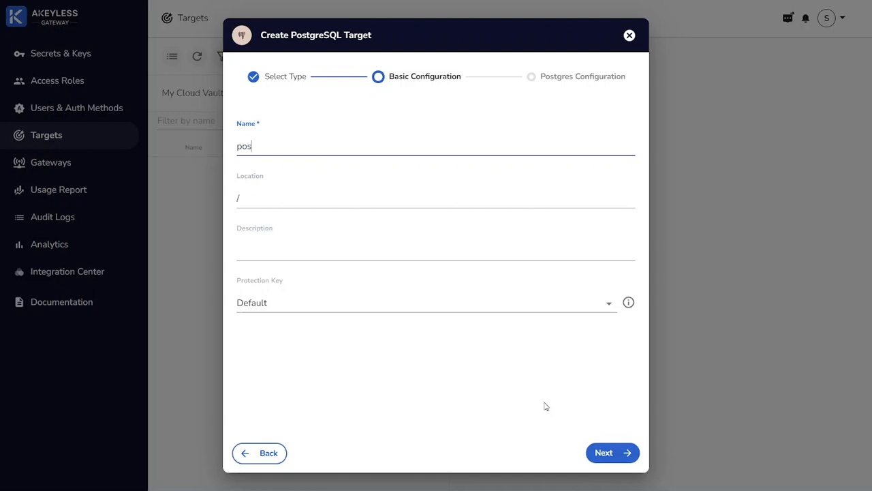
text(tgres)
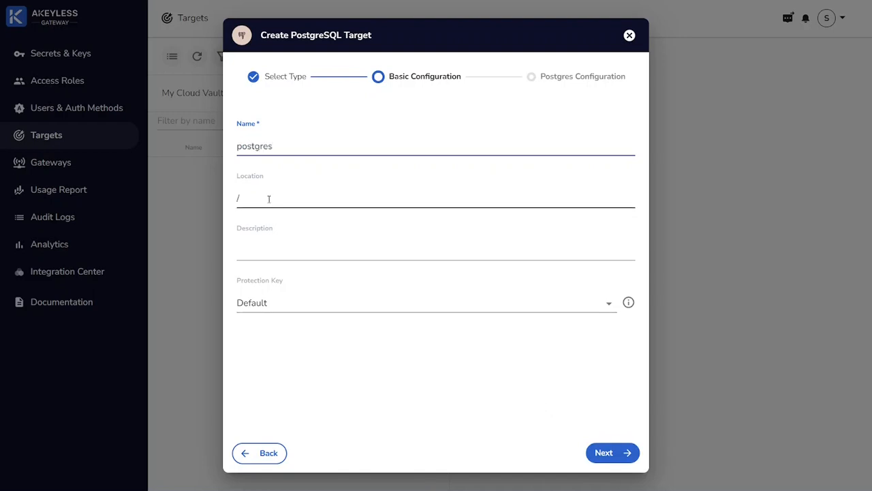
text(demo)
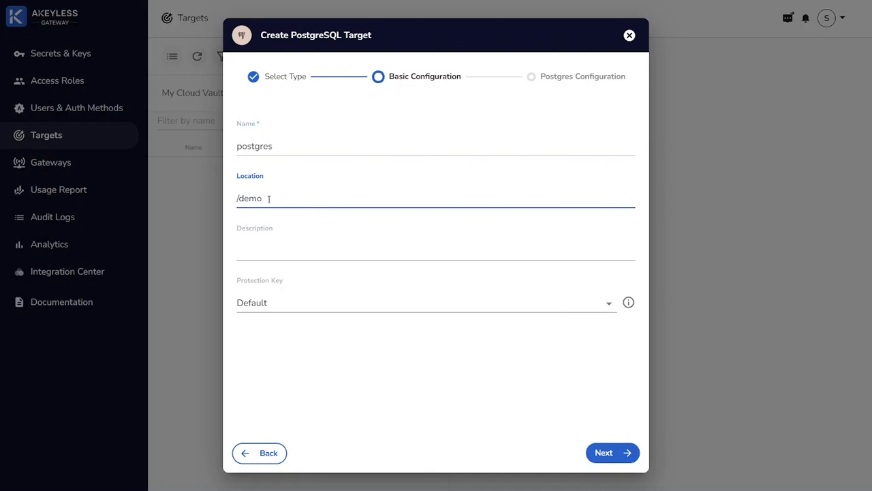
click(425, 303)
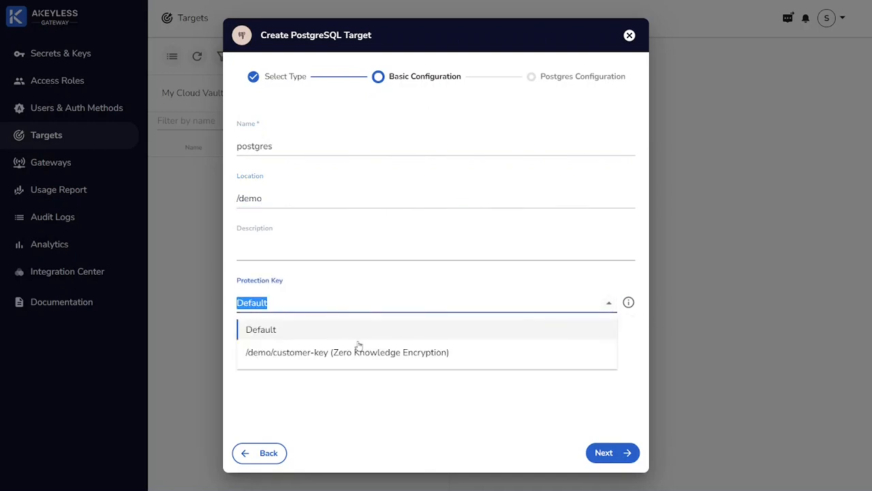
click(346, 351)
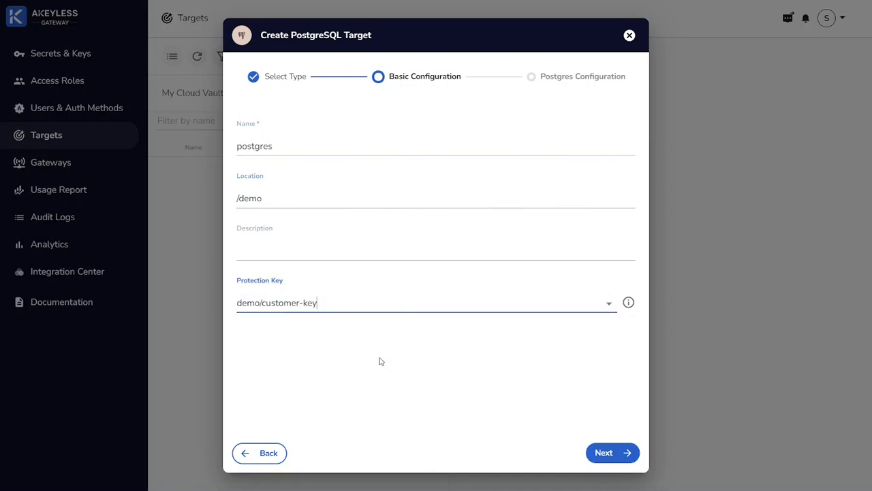
mouse_move(612, 453)
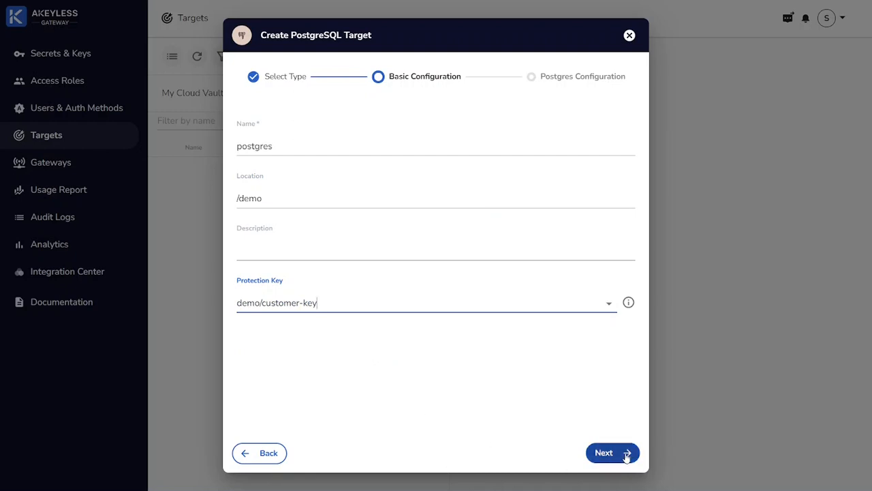
click(612, 453)
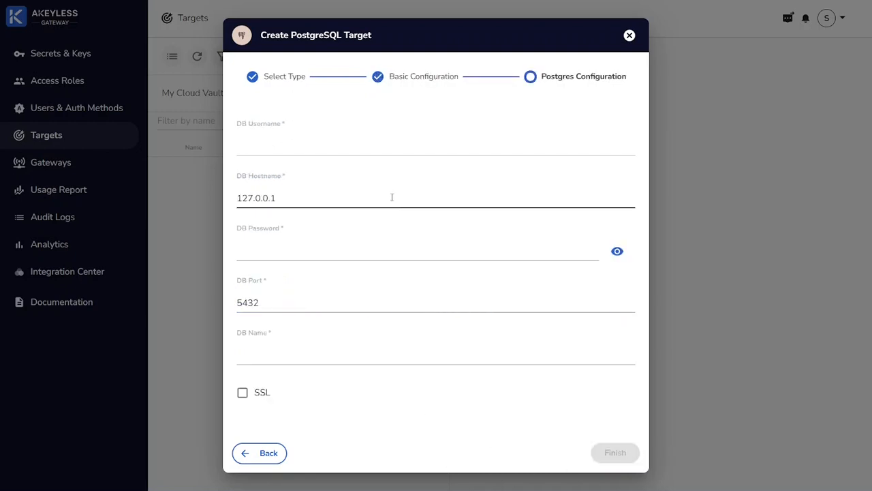
Enter DB username, hostname 192.168.86.206, password and DB name postgres.
click(436, 143)
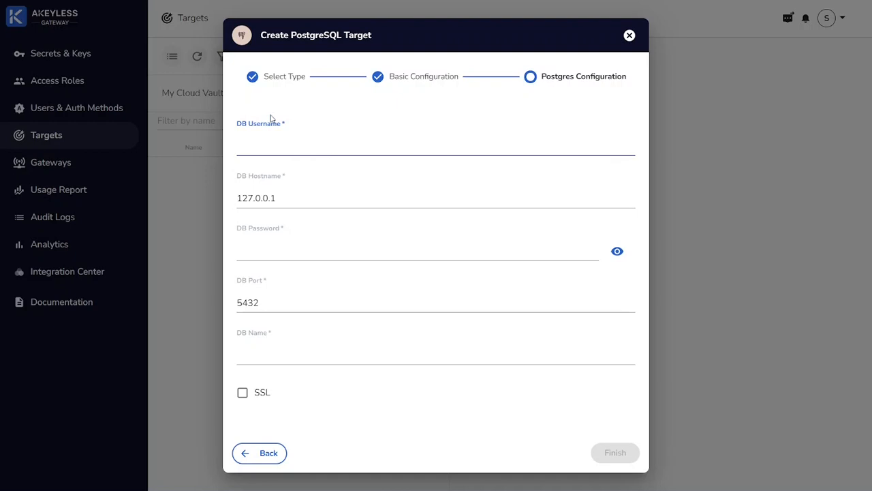
text(postgrez)
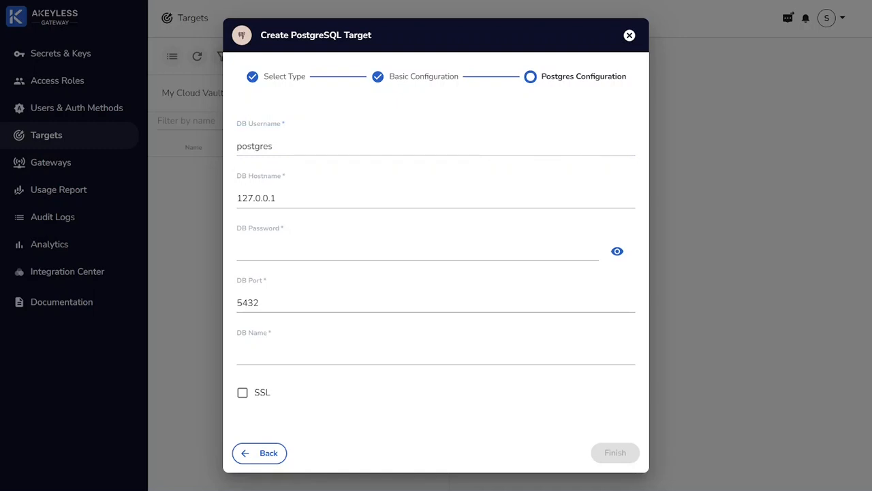
triple_click(256, 198)
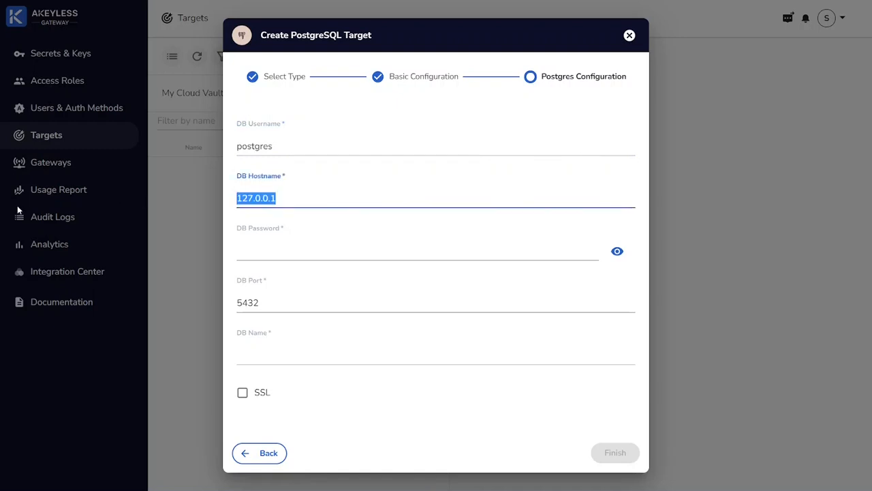
text(192.168.86.206)
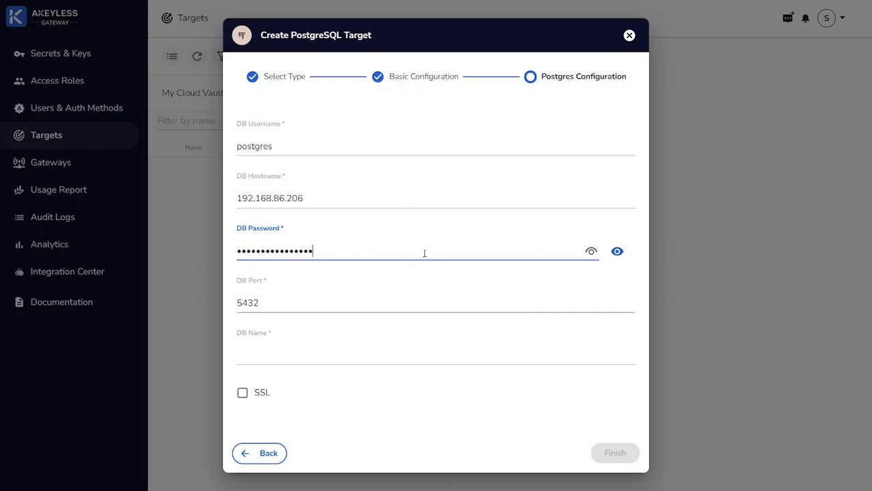
click(436, 352)
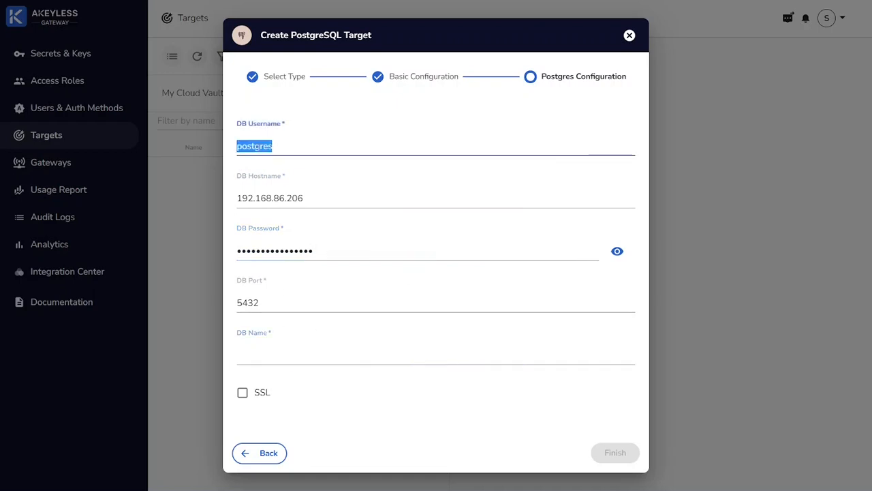
click(436, 354)
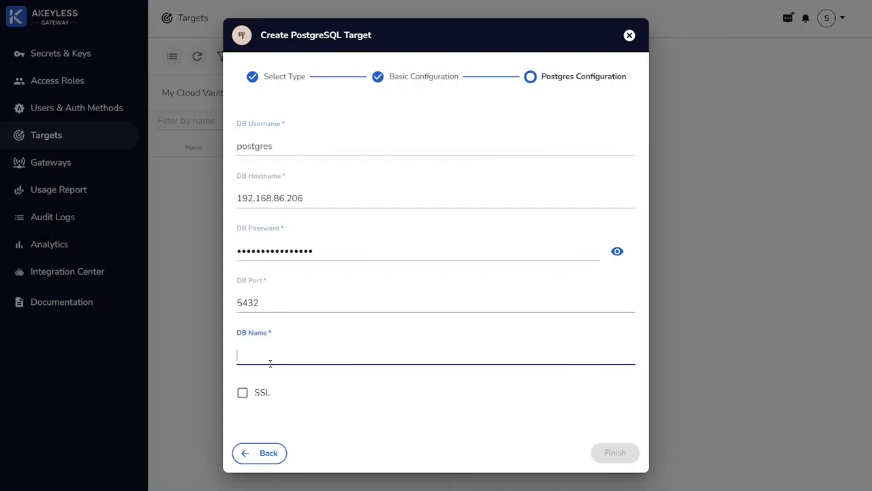
text(postgres)
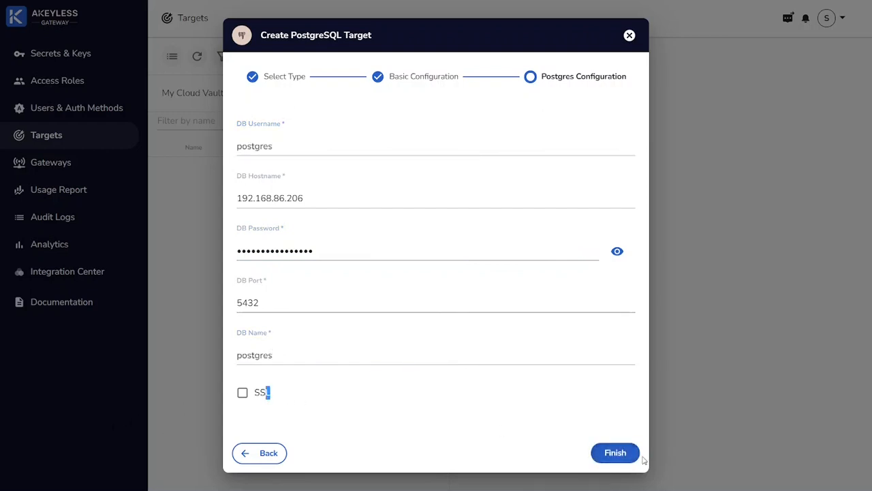
Finish creating the postgres target and return to the demo Targets list.
click(613, 452)
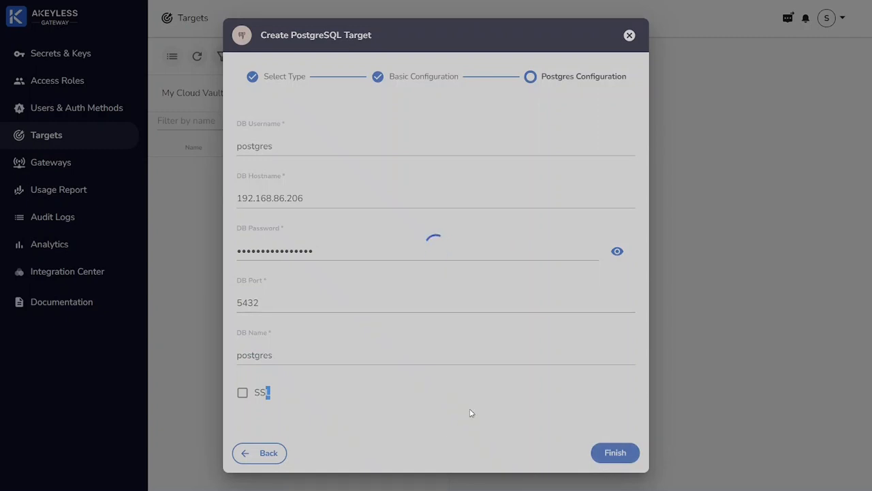
click(614, 453)
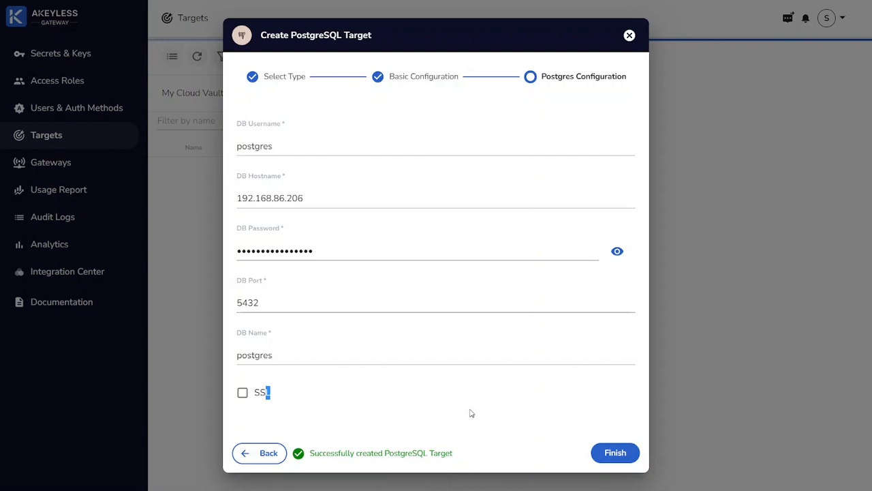
click(614, 452)
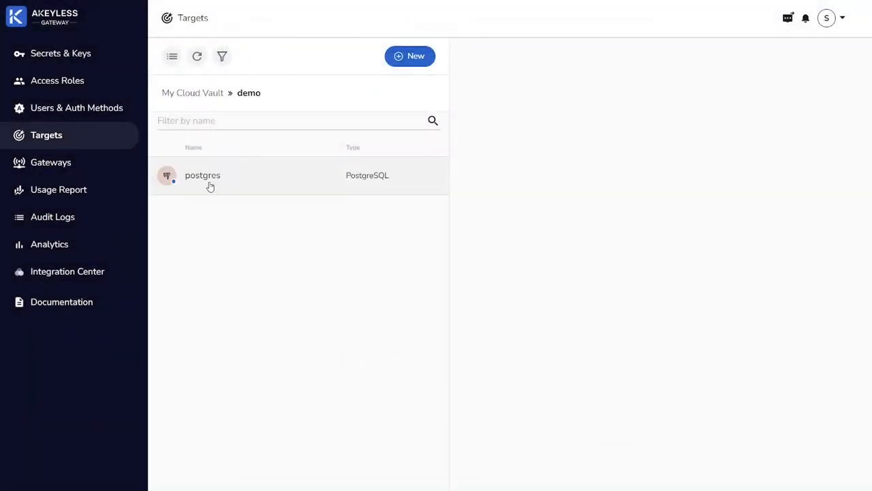
Inspect the postgres target's General (Zero Knowledge Encryption), Associated Items and Item Stat views, then return to Secrets & Keys.
click(202, 174)
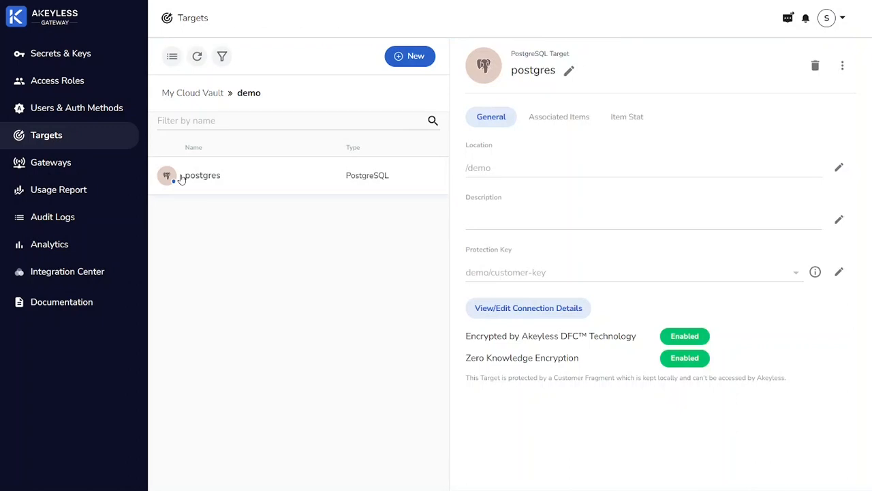
double_click(491, 358)
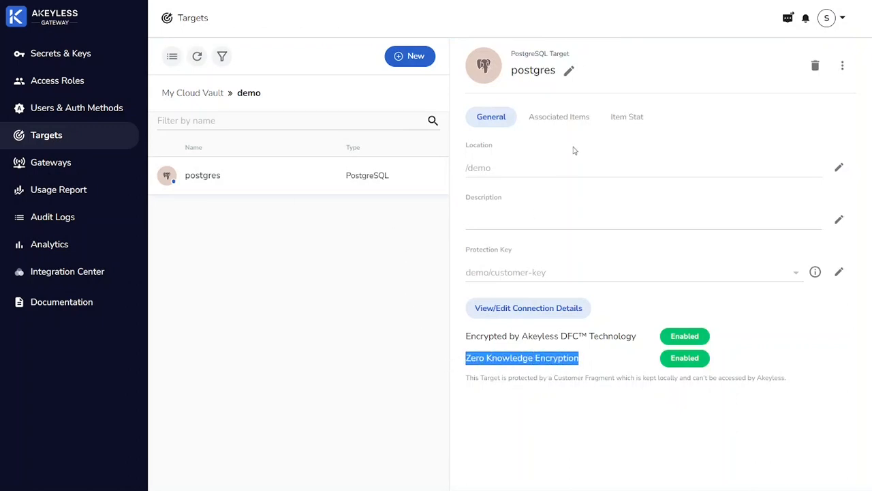
click(559, 117)
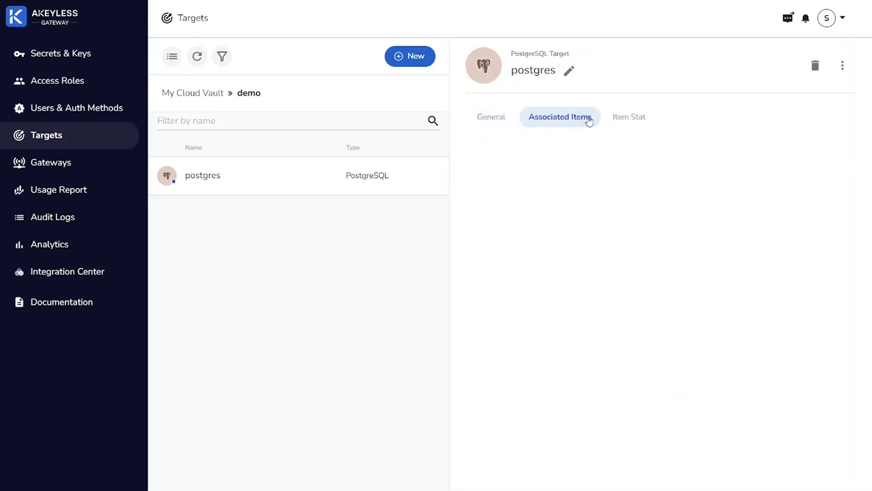
click(627, 118)
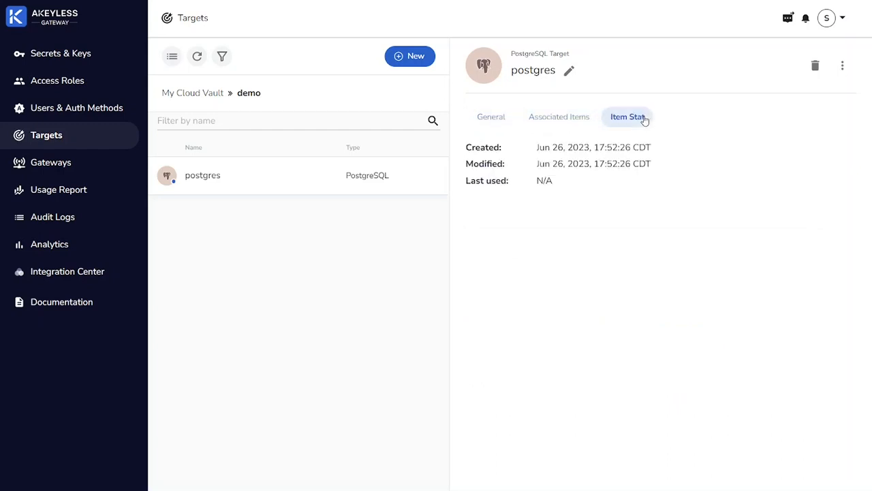
click(490, 117)
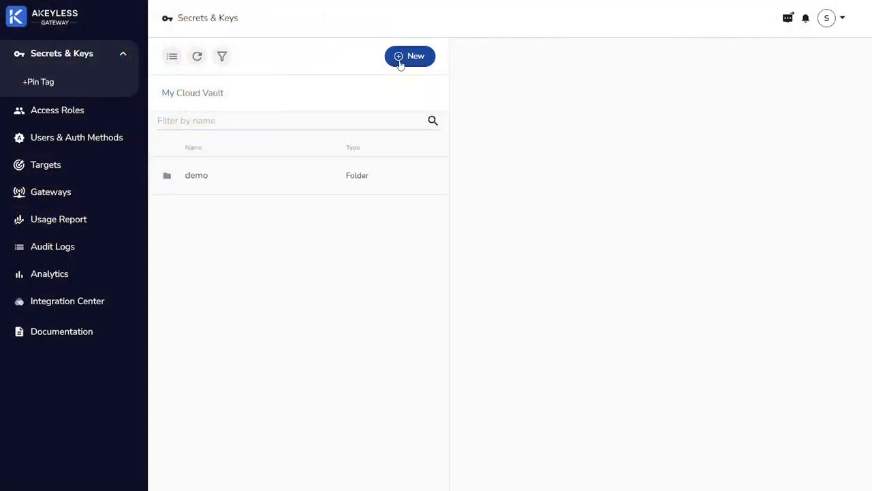
Begin a rotated secret postgres-system in /demo/ and list the available targets.
click(196, 175)
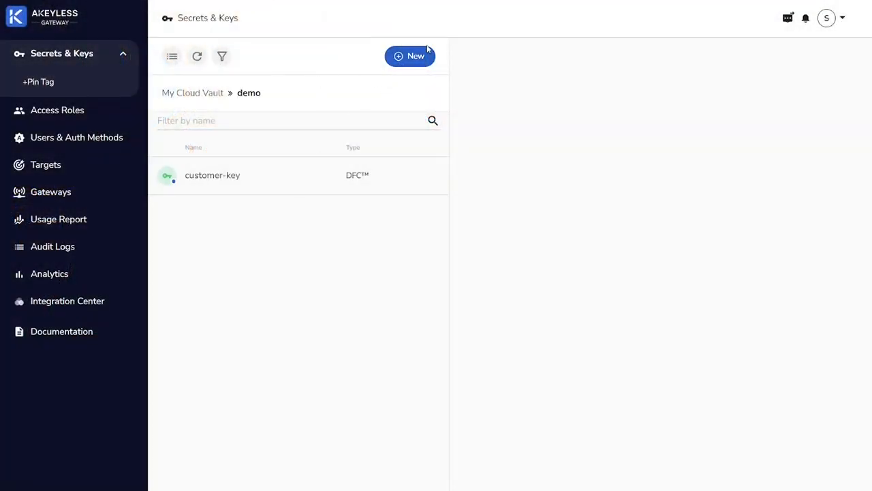
click(410, 56)
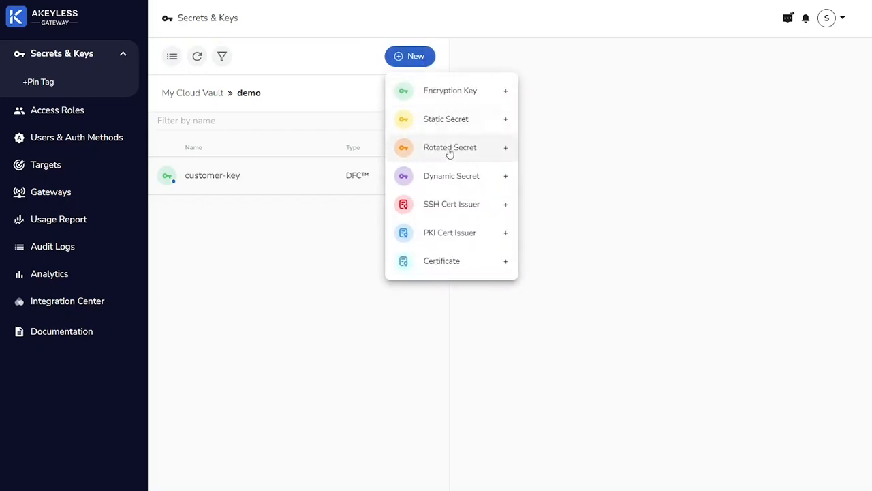
mouse_move(449, 147)
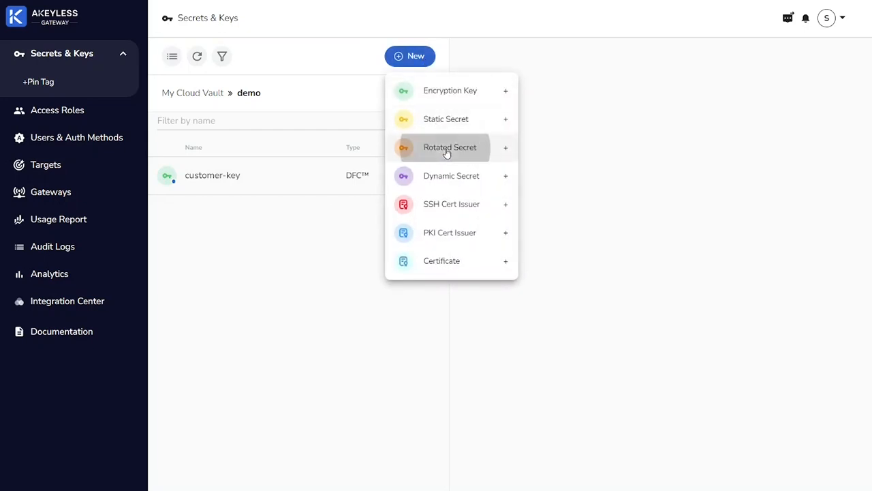
click(449, 147)
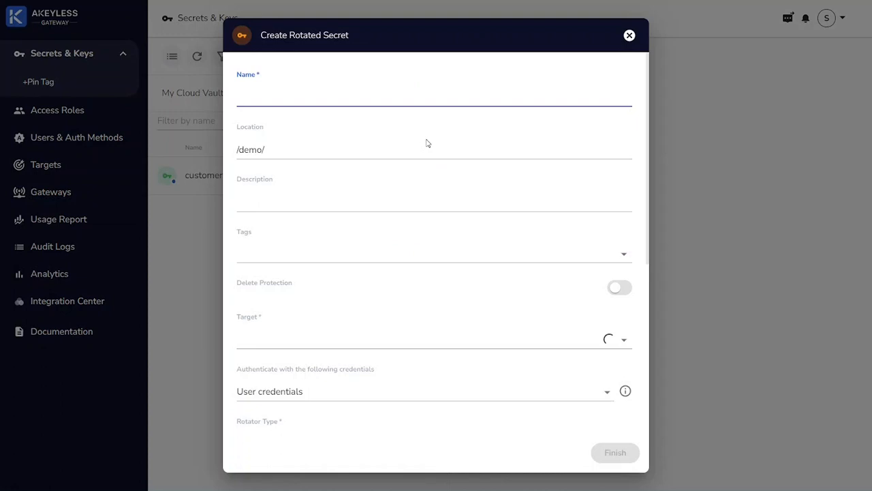
text(postgres-system)
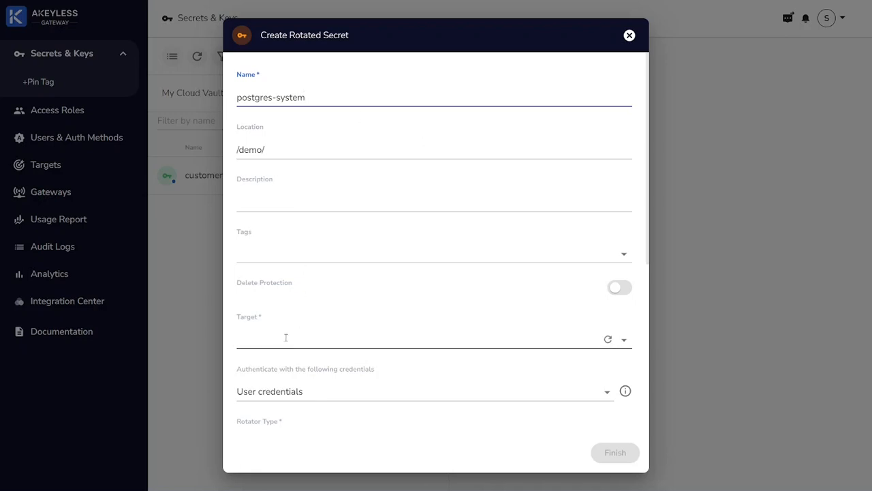
click(434, 338)
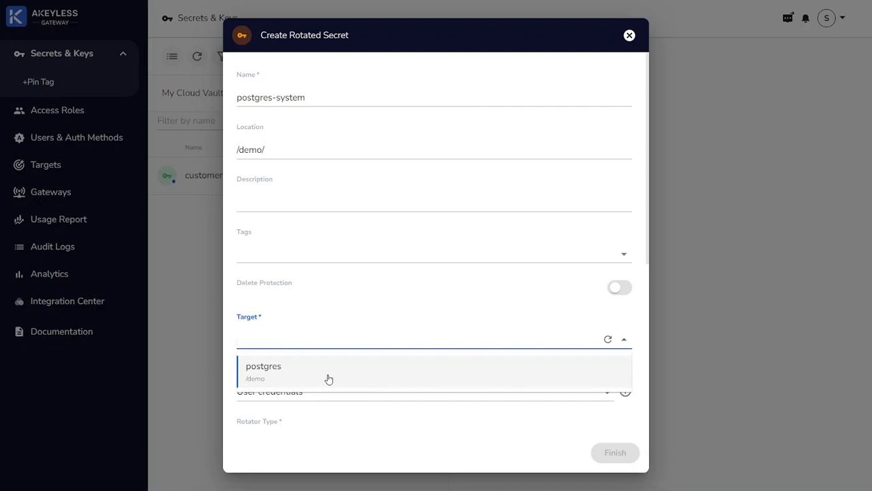
Select target /demo/postgres with rotator type Target running on This Gateway.
click(263, 365)
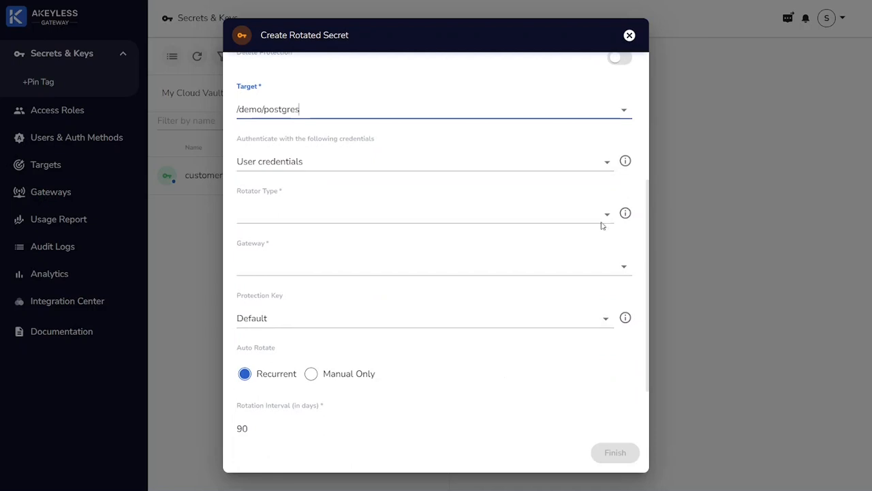
click(423, 212)
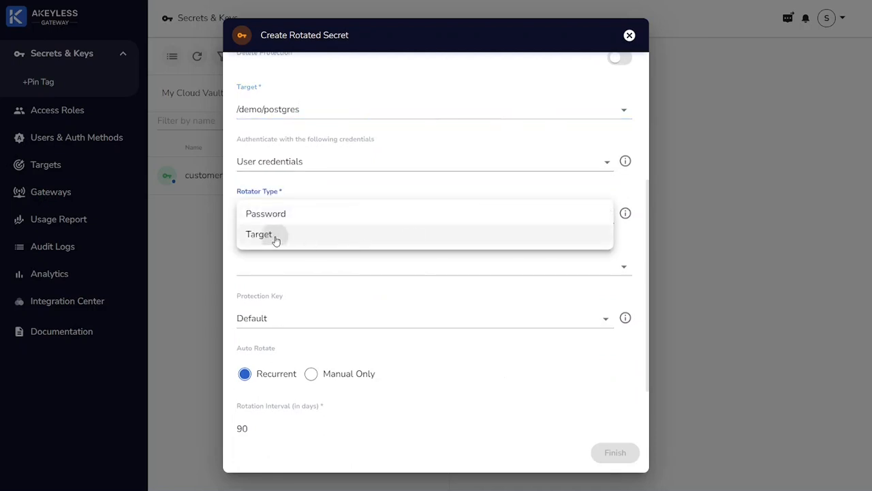
click(259, 234)
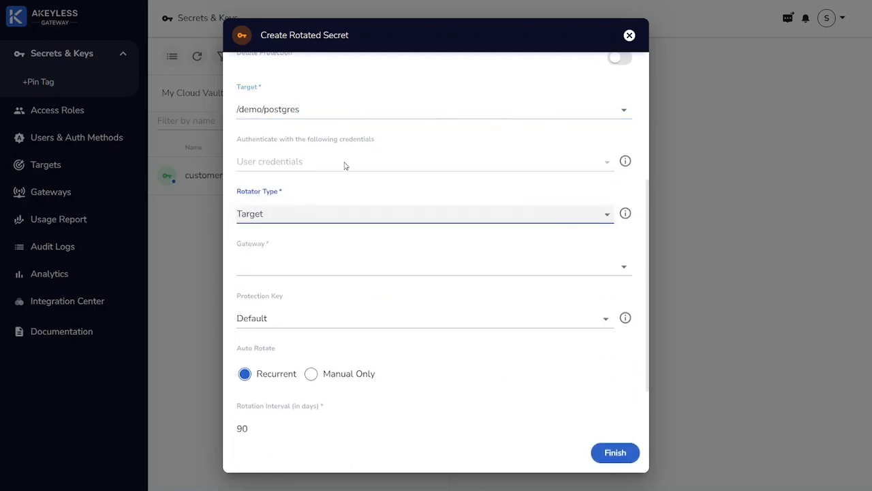
click(433, 266)
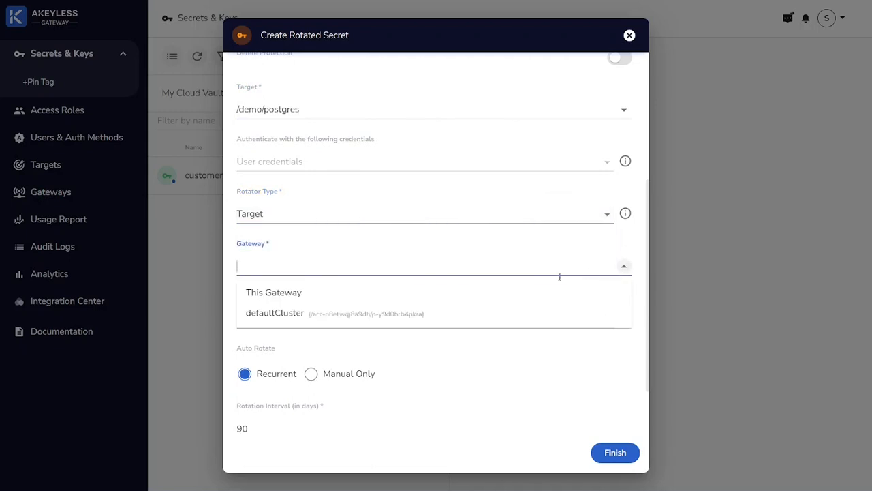
mouse_move(272, 292)
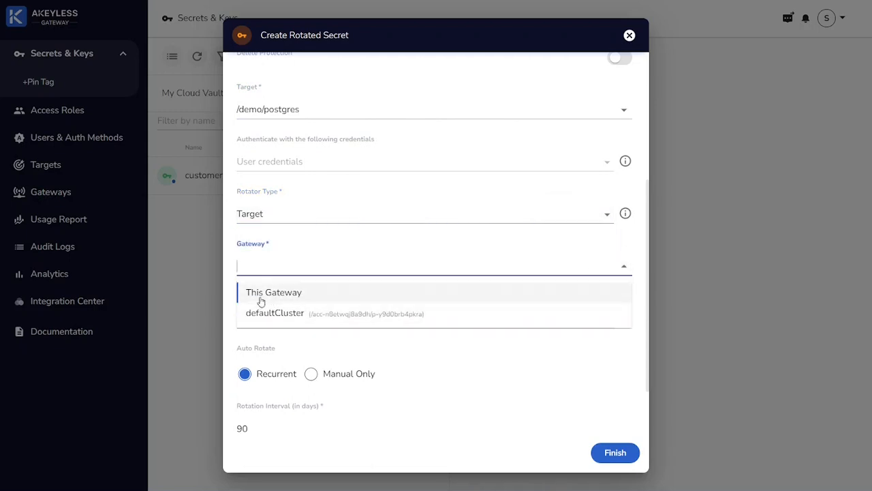
click(273, 291)
text(/demo/customer-key)
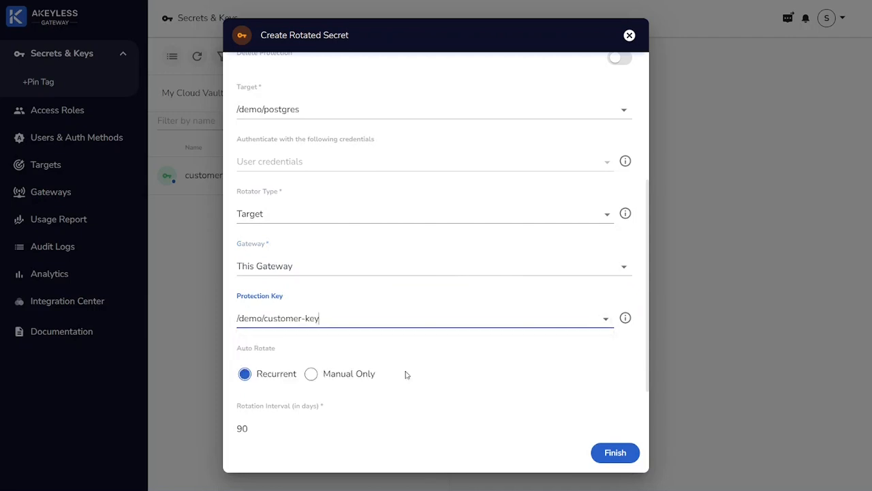
Set a 30-day rotation interval and finish creating postgres-system.
scroll(down, 3)
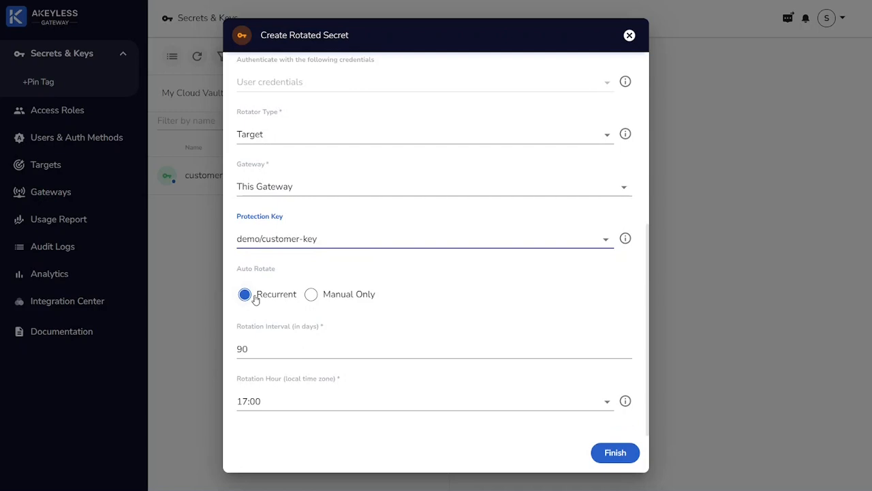
text(0)
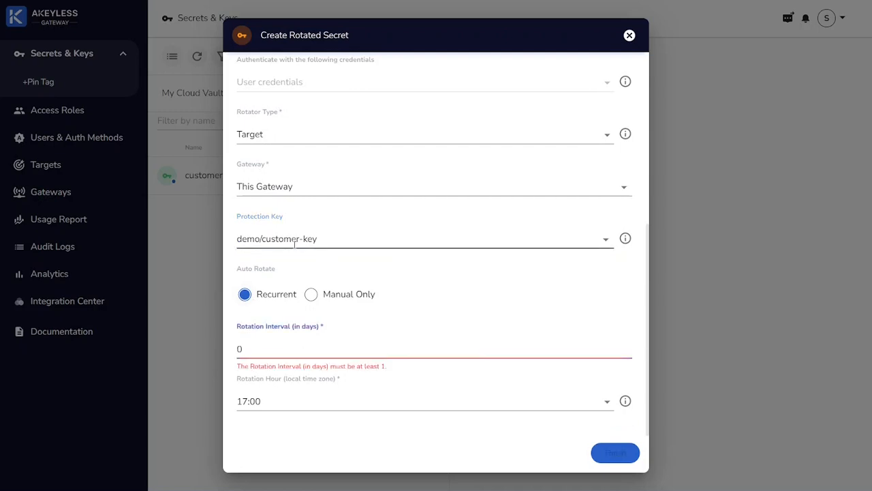
text(30)
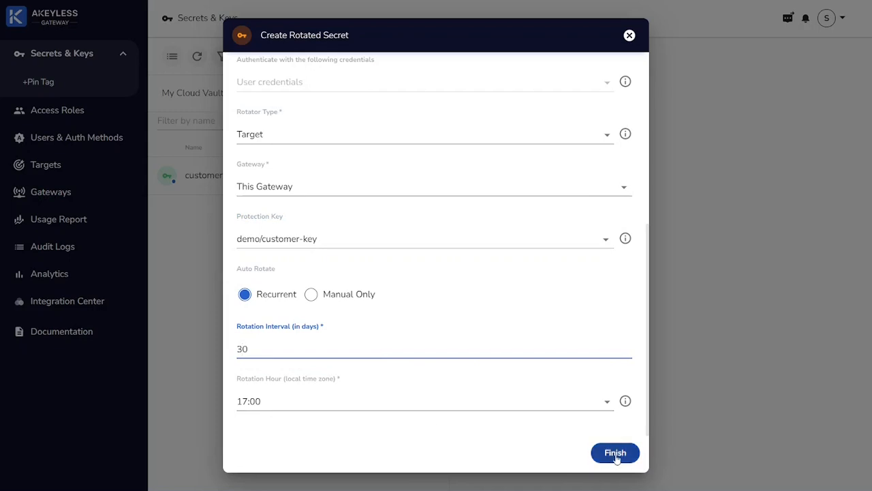
click(614, 452)
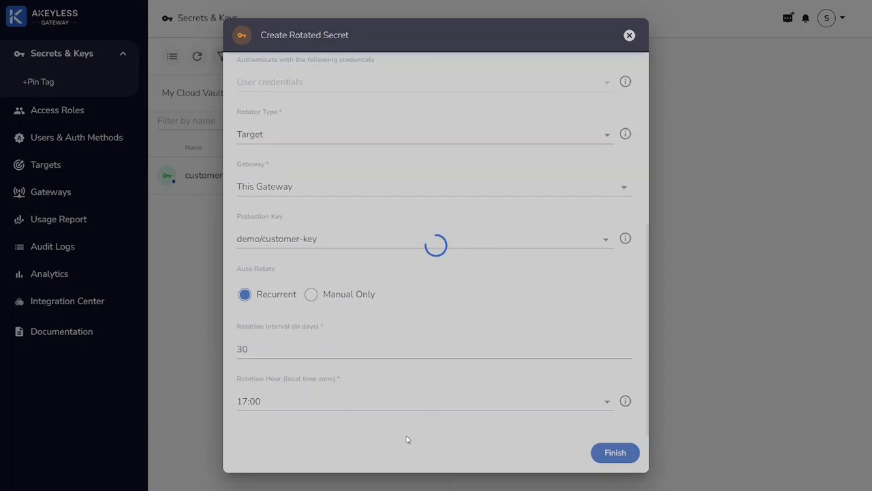
click(613, 453)
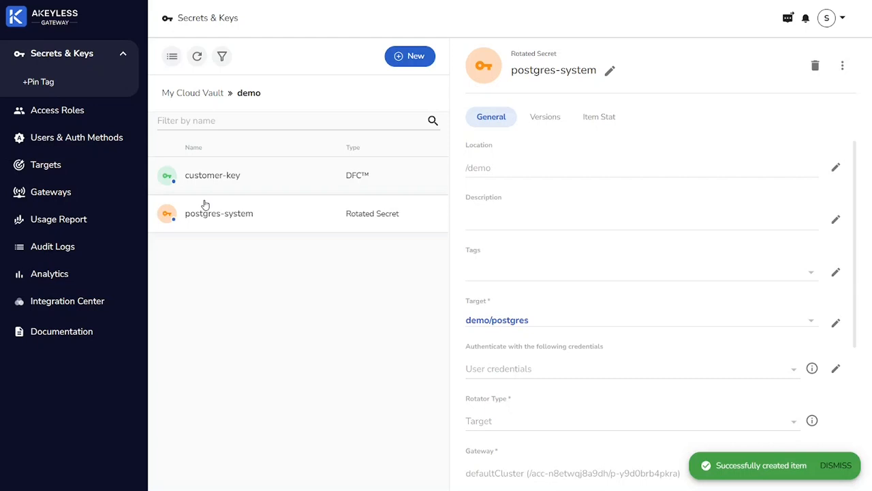
mouse_move(373, 227)
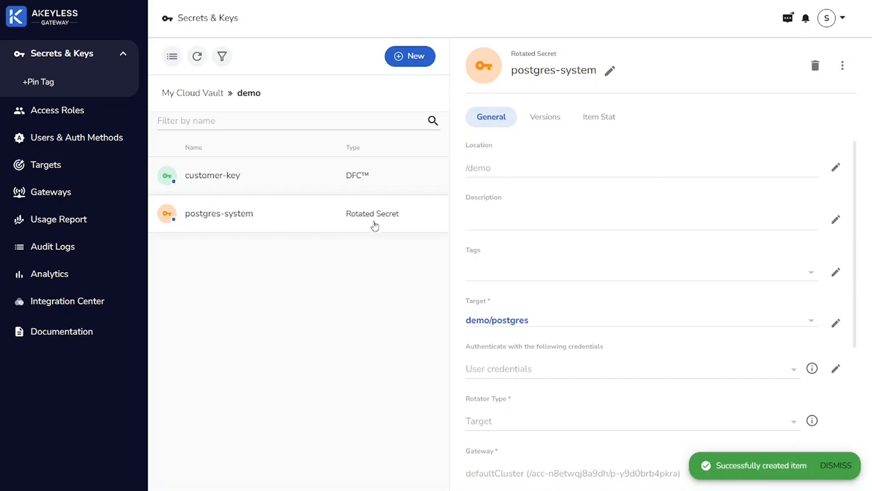
Review the existing versions of postgres-system and return to its general details.
scroll(down, 3)
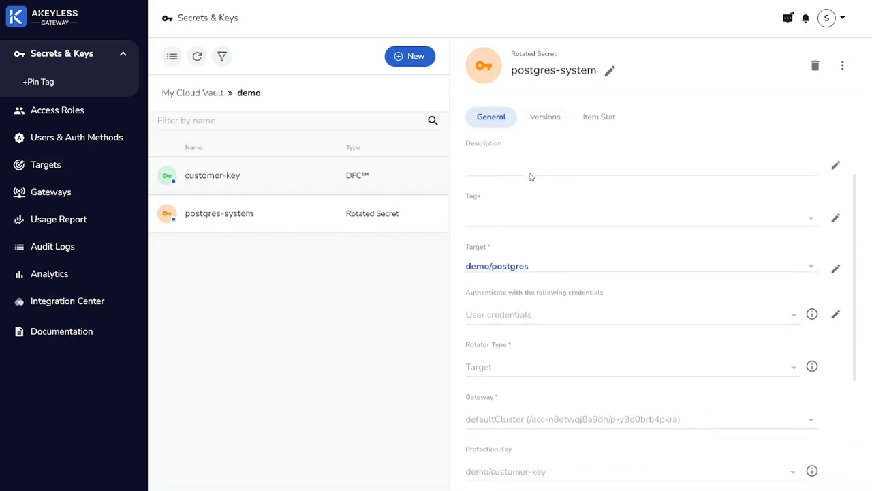
scroll(down, 3)
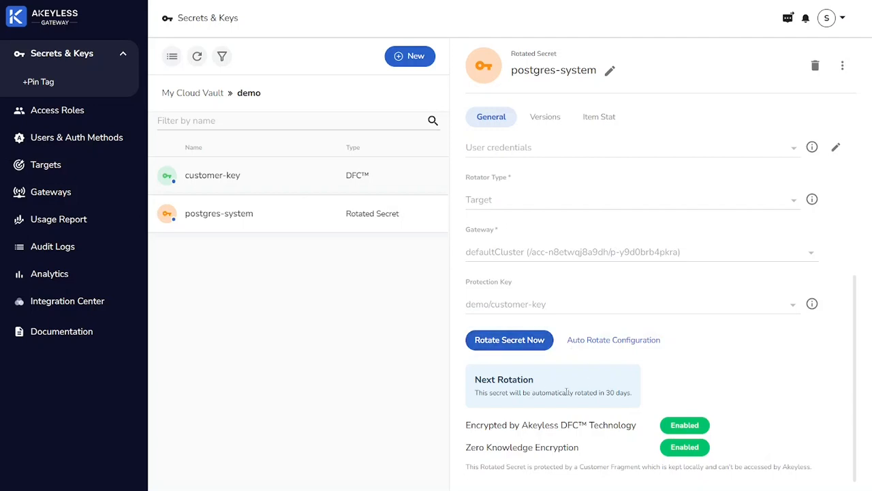
click(545, 117)
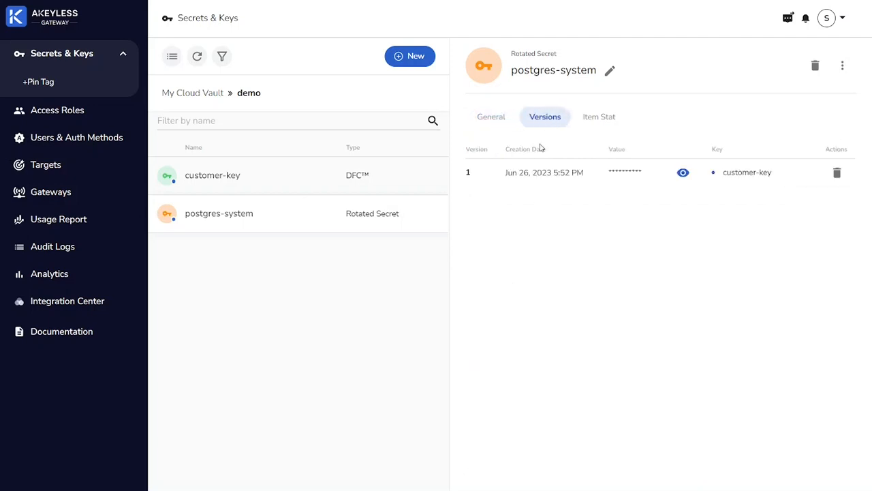
mouse_move(608, 190)
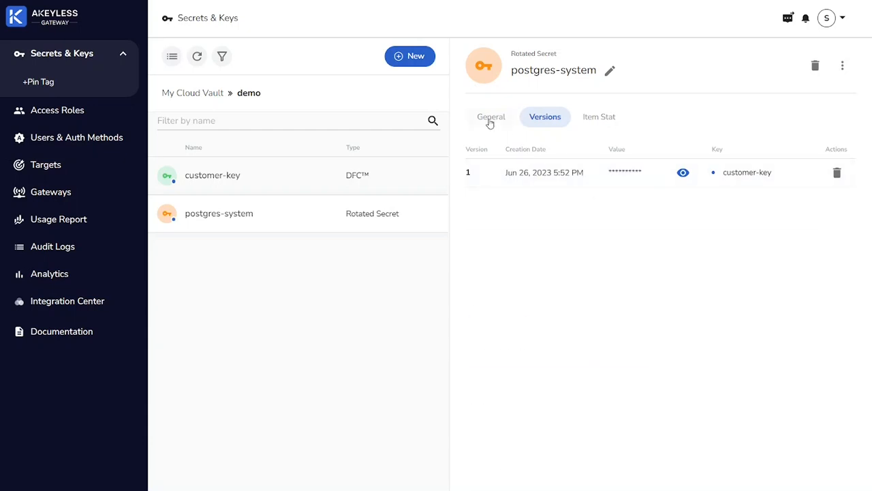
click(490, 118)
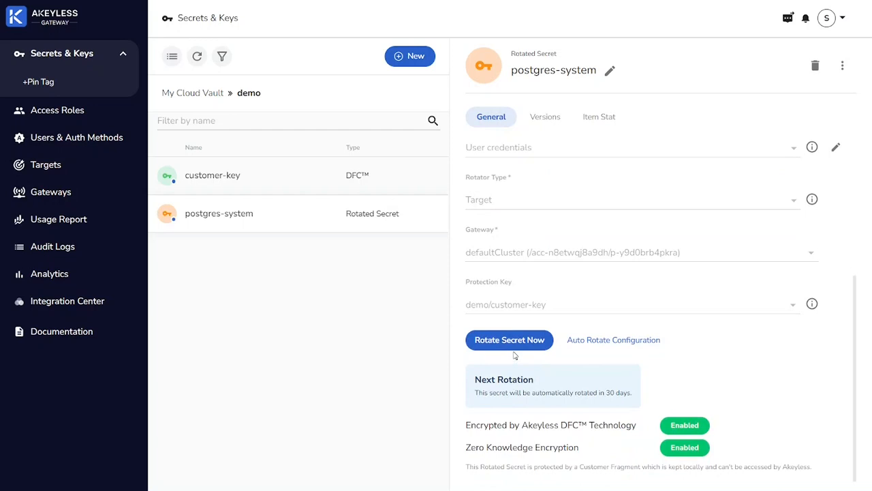
Rotate postgres-system now and confirm a second version appears in its history.
click(510, 339)
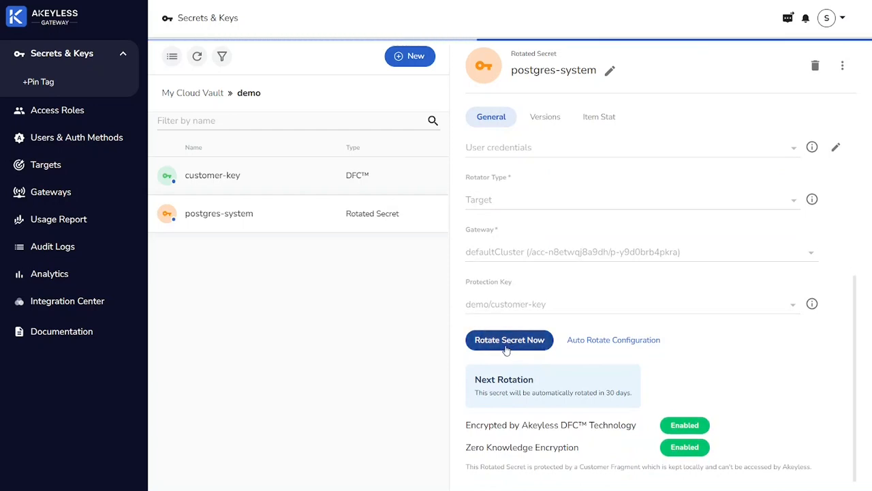
mouse_move(406, 354)
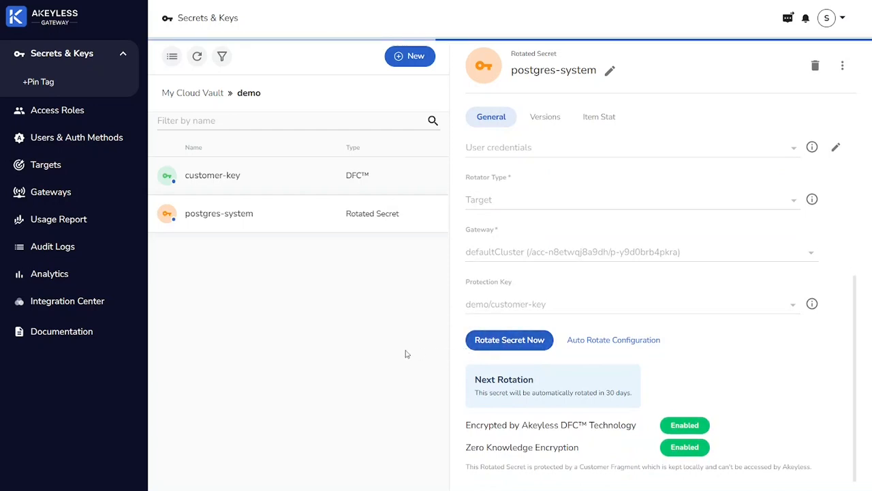
click(510, 340)
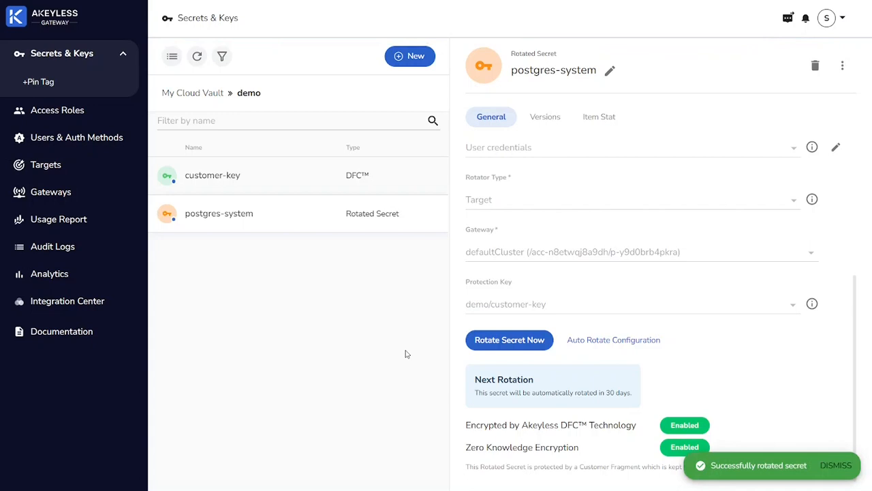
click(546, 117)
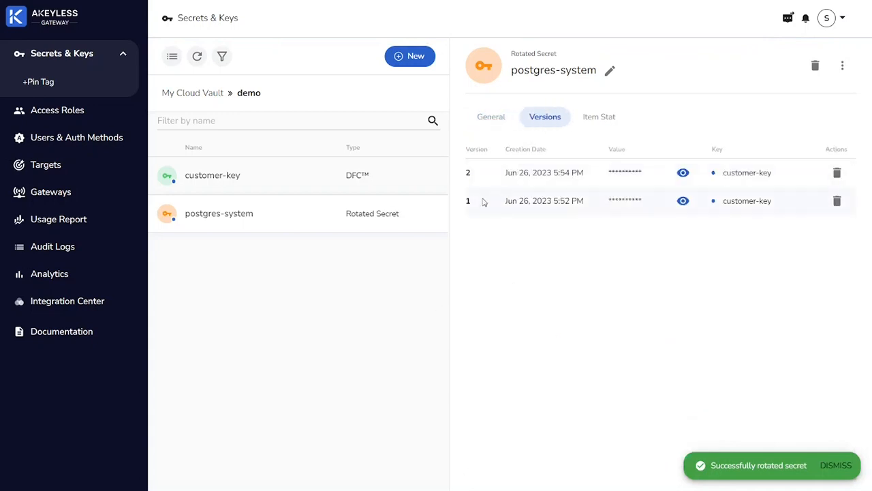
mouse_move(459, 251)
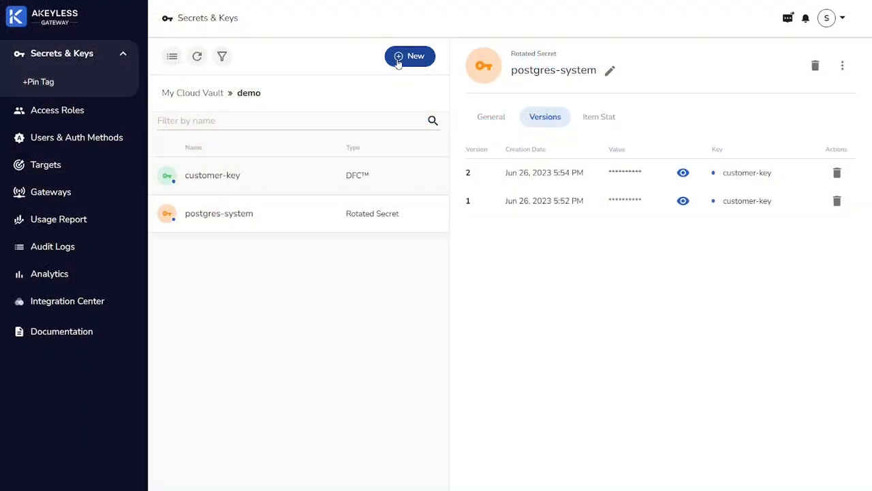
Start a new dynamic secret of type PostgreSQL from the New menu.
click(409, 56)
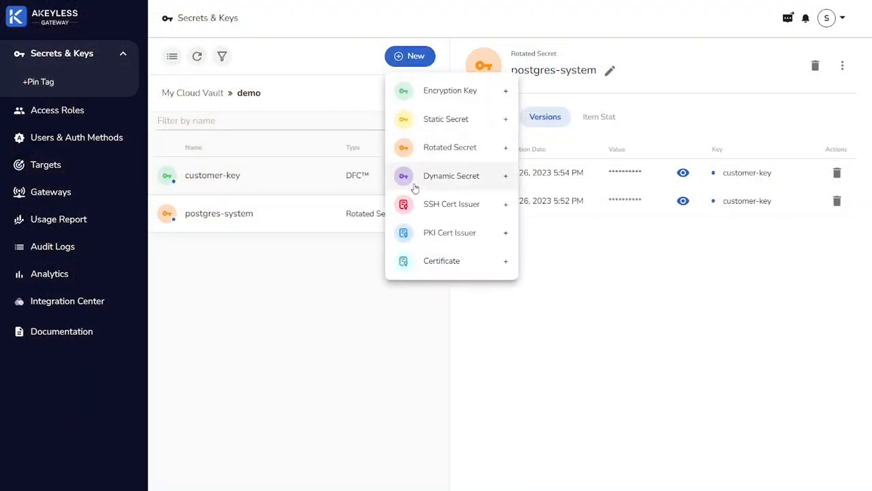
mouse_move(497, 182)
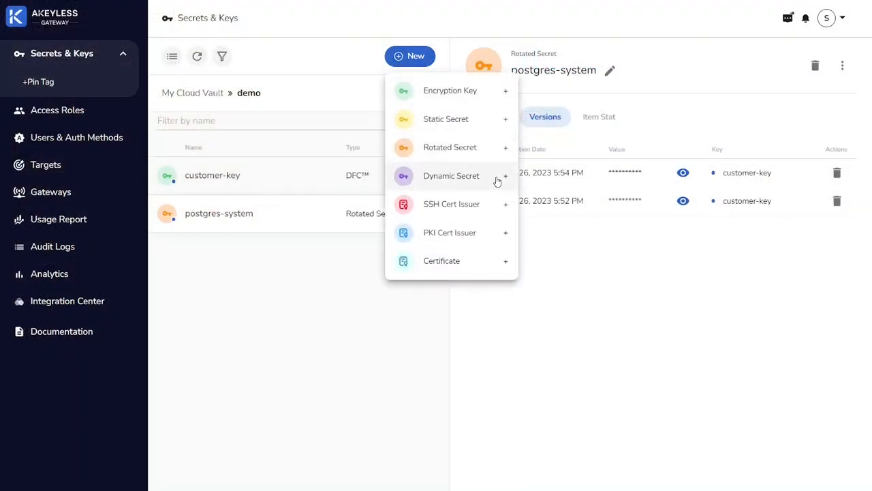
click(452, 175)
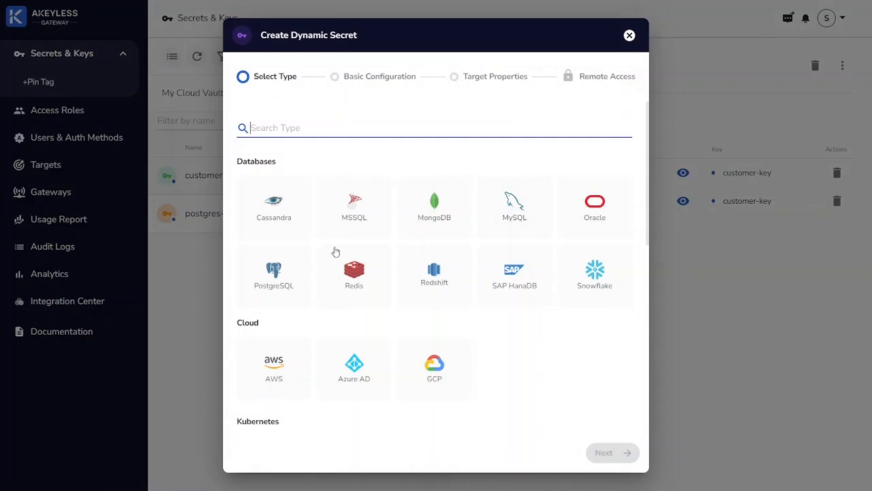
click(273, 275)
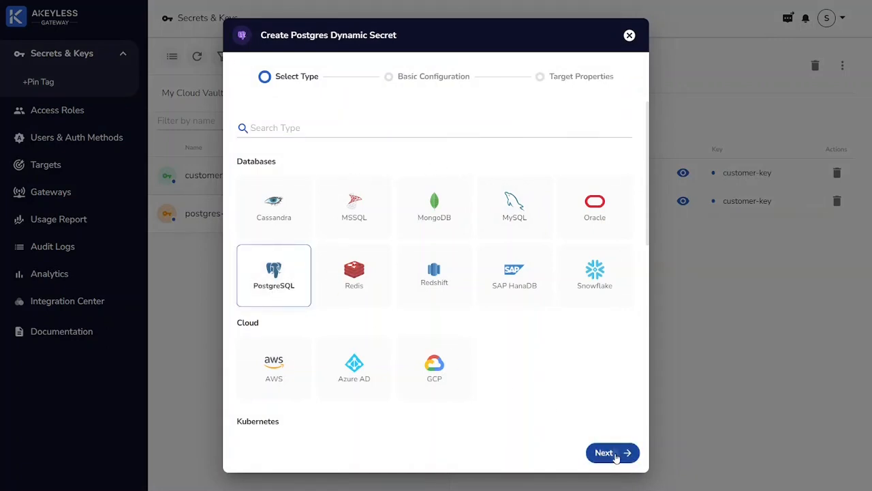
Configure postgres-dba on This Gateway with demo/customer-key as its protection key.
click(612, 453)
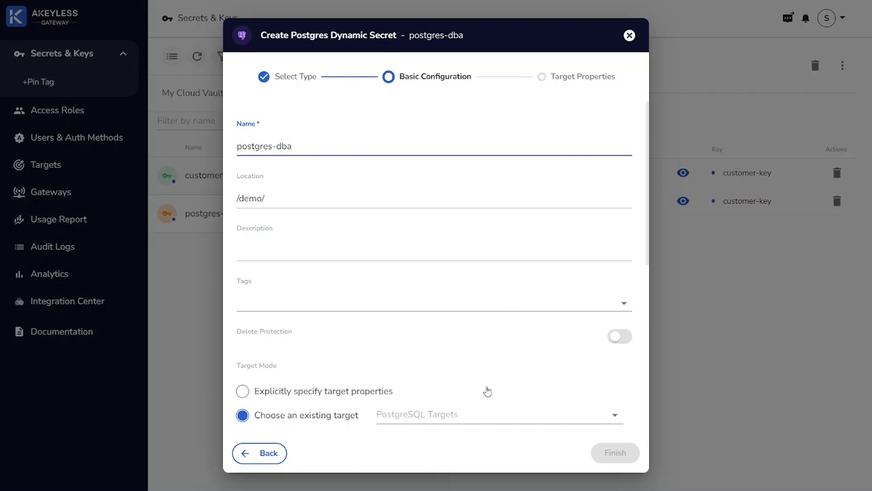
scroll(down, 3)
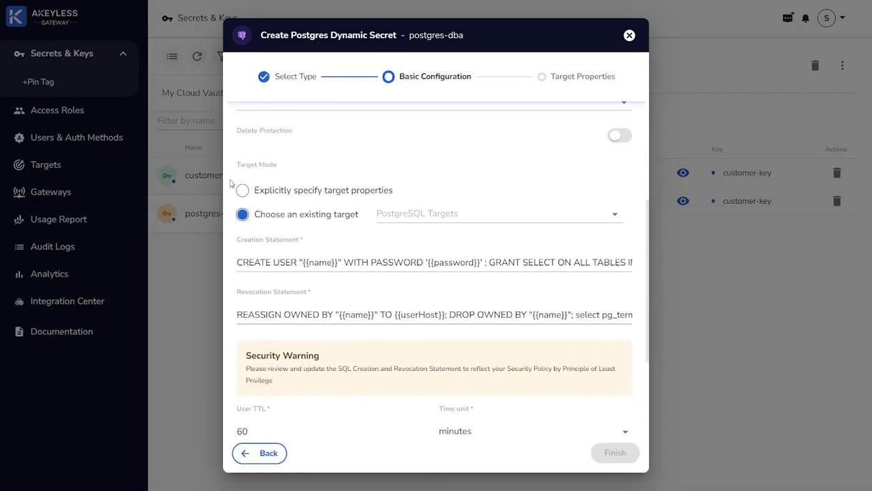
mouse_move(341, 331)
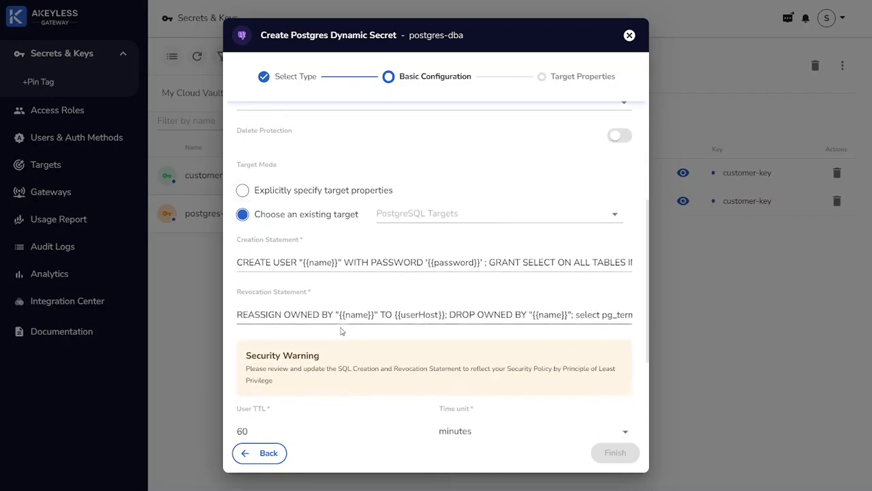
scroll(down, 3)
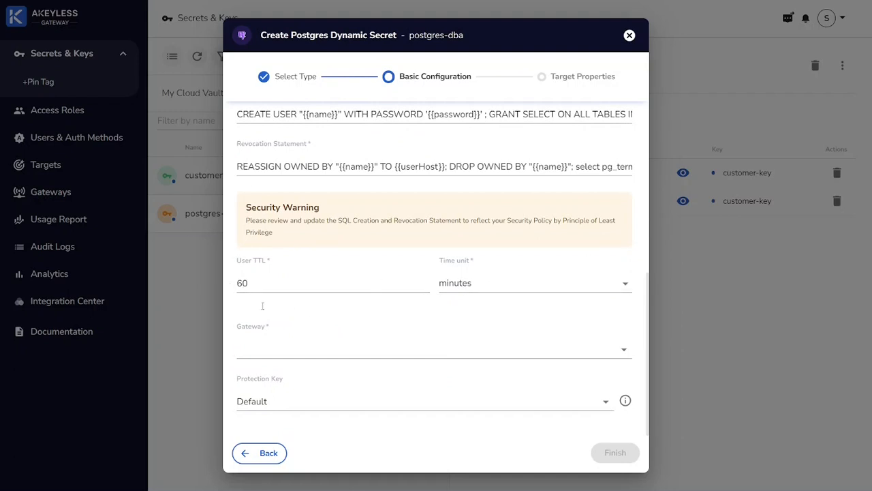
click(433, 349)
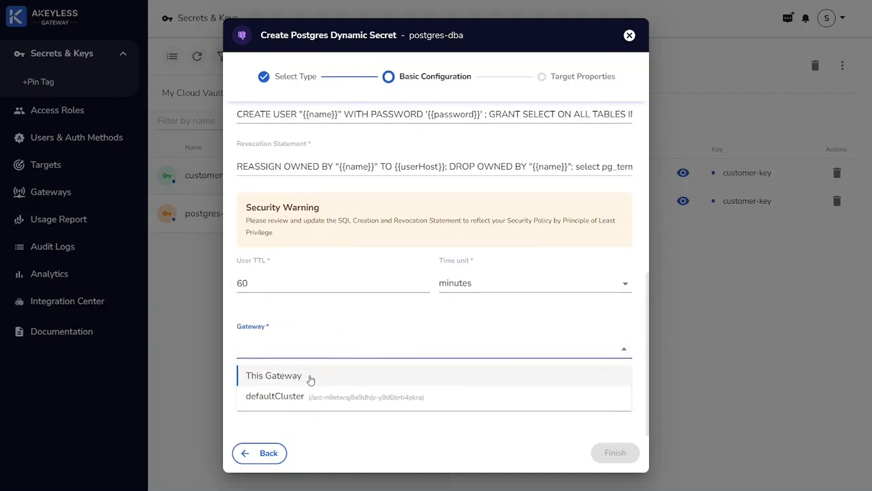
click(272, 374)
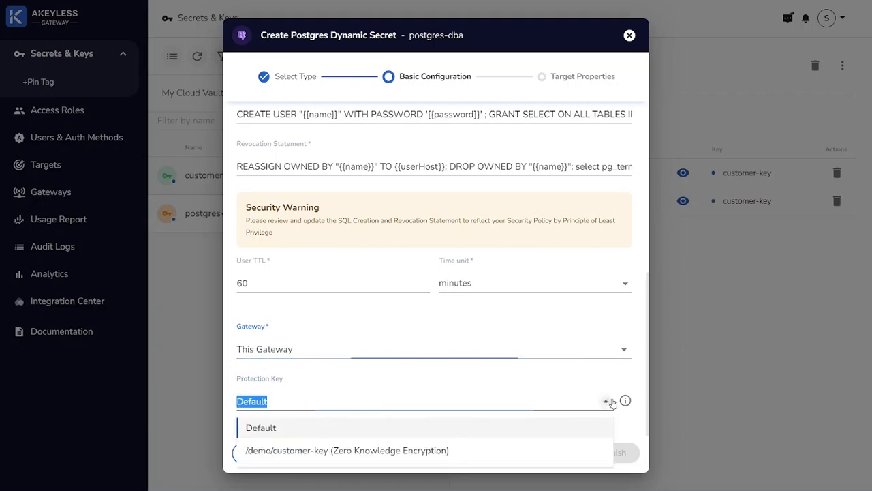
click(346, 449)
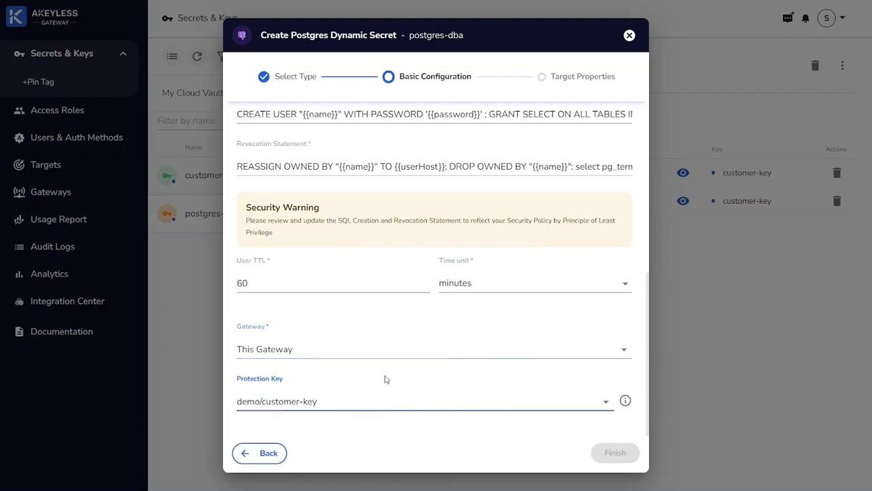
Select the /demo/postgres target and finish creating the dynamic secret.
click(419, 401)
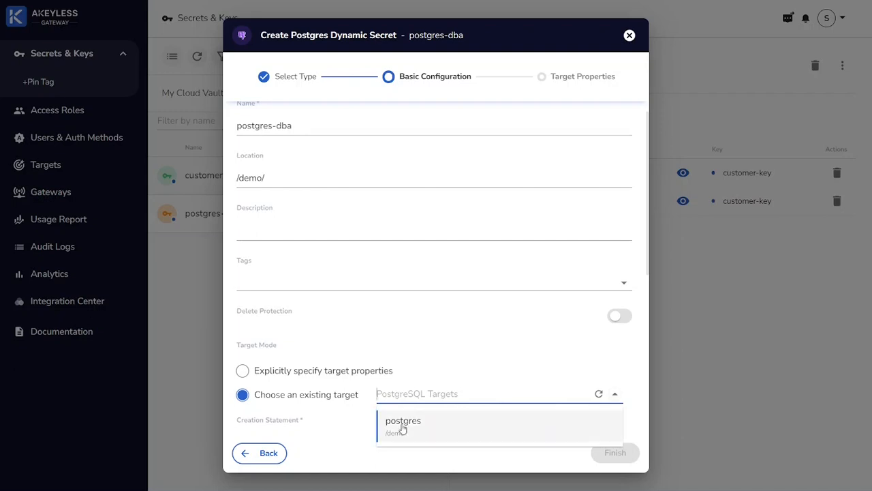
click(403, 422)
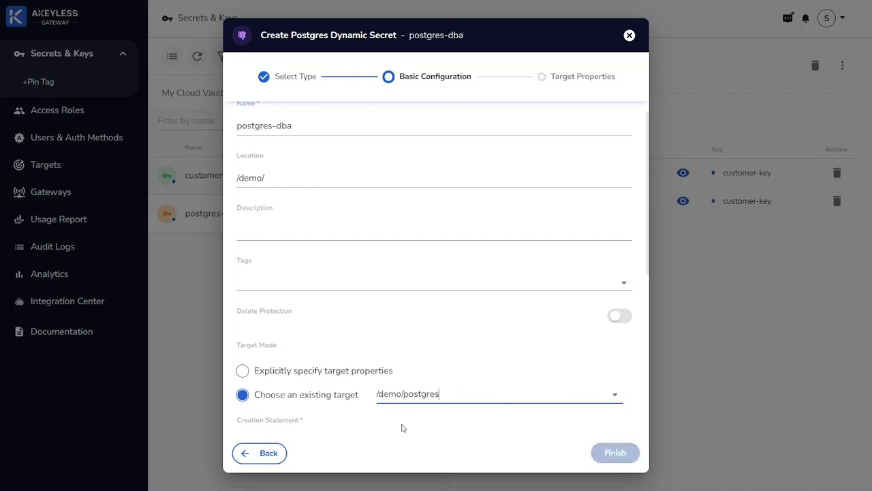
scroll(down, 3)
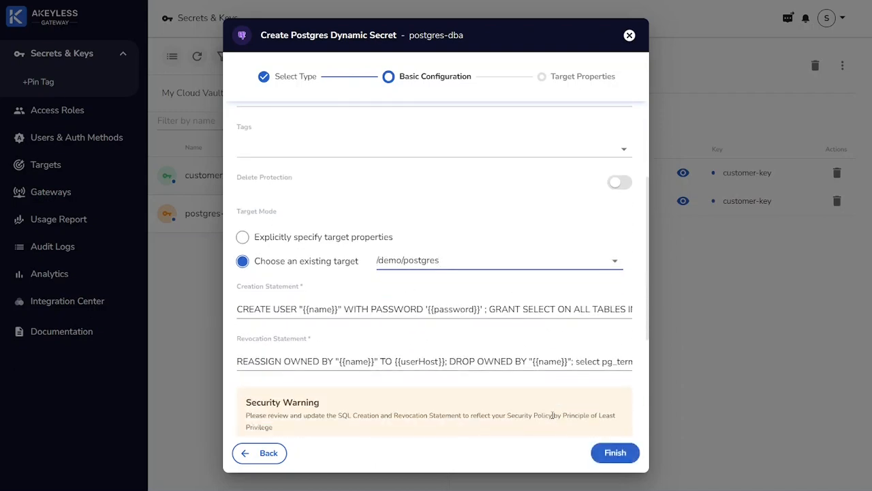
scroll(down, 3)
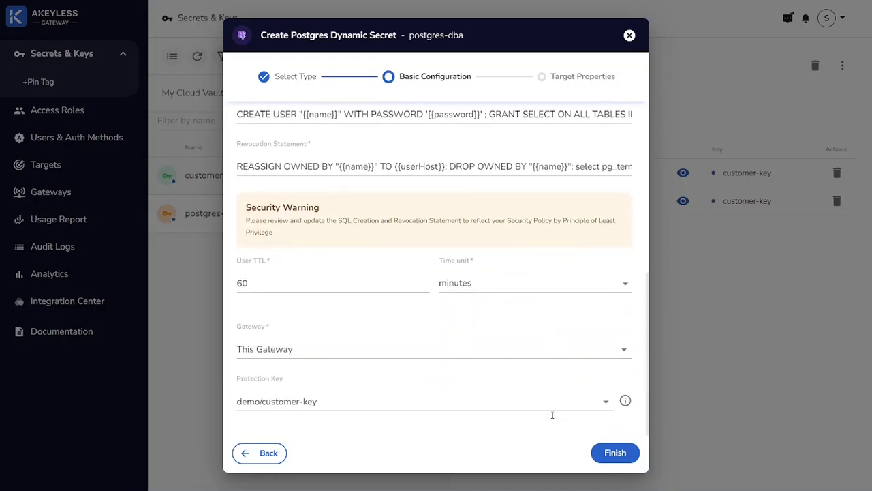
click(615, 453)
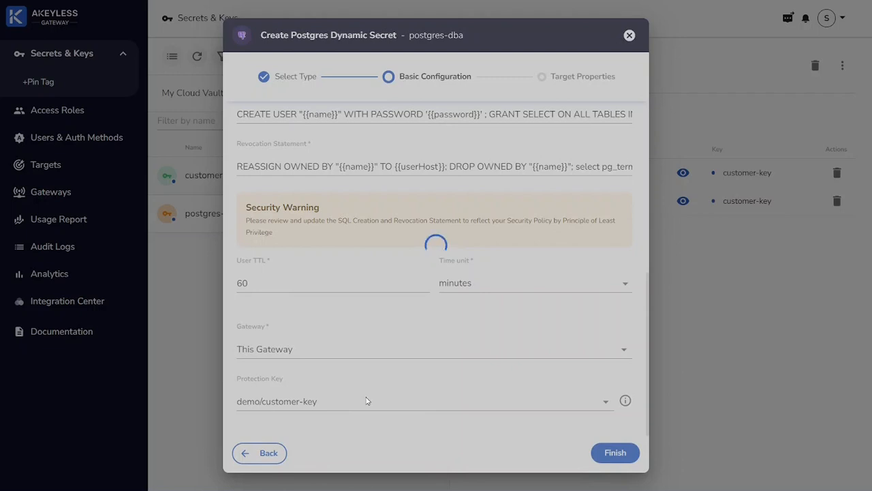
Generate temporary one-hour credentials from postgres-dba, view the username and password, and close.
click(613, 452)
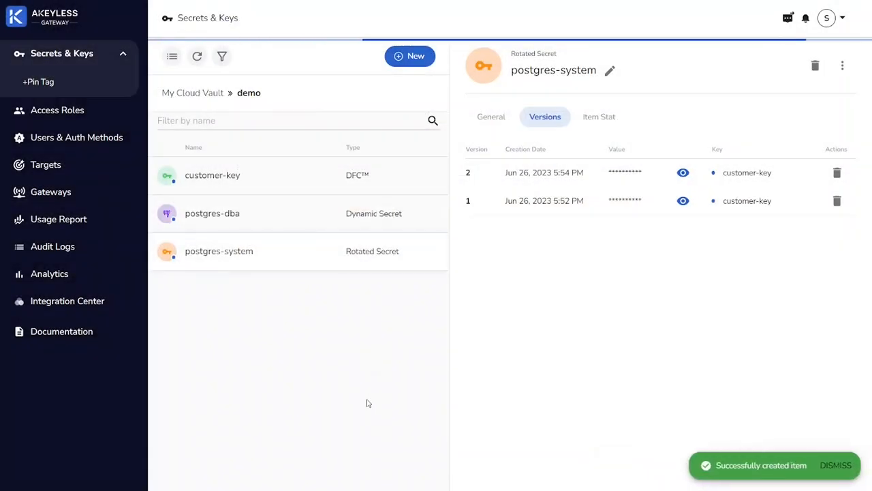
mouse_move(239, 219)
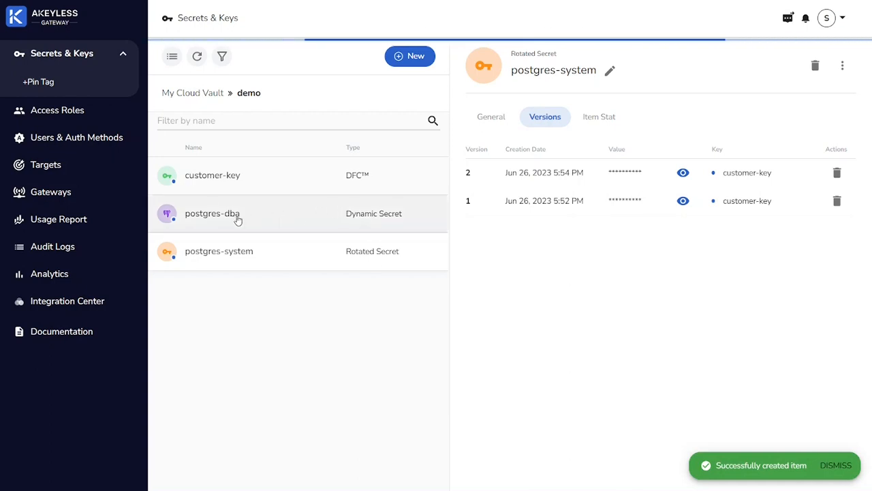
click(213, 213)
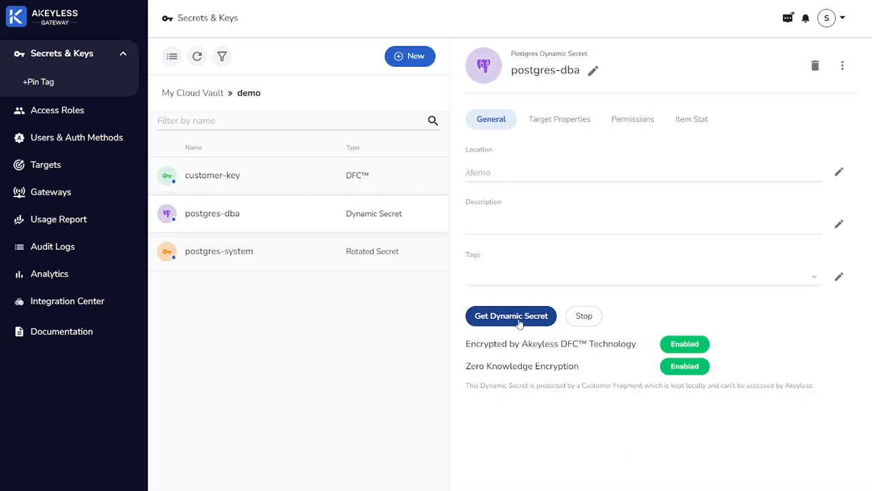
click(510, 316)
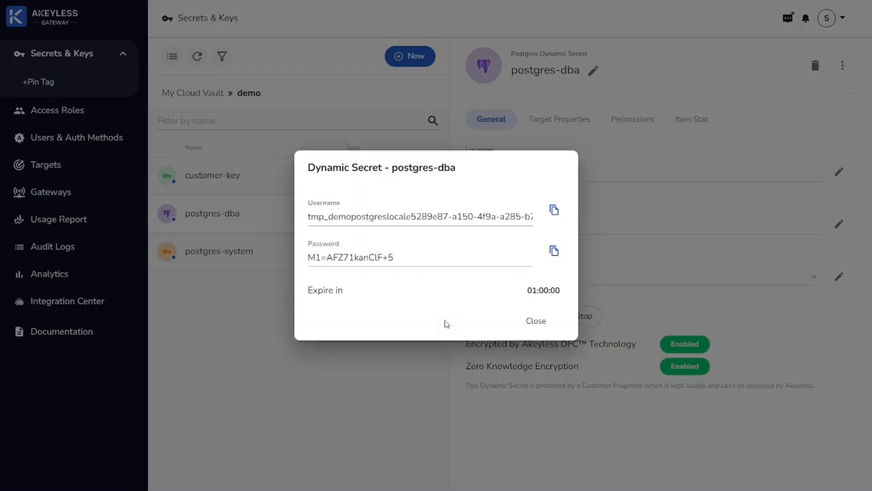
mouse_move(385, 278)
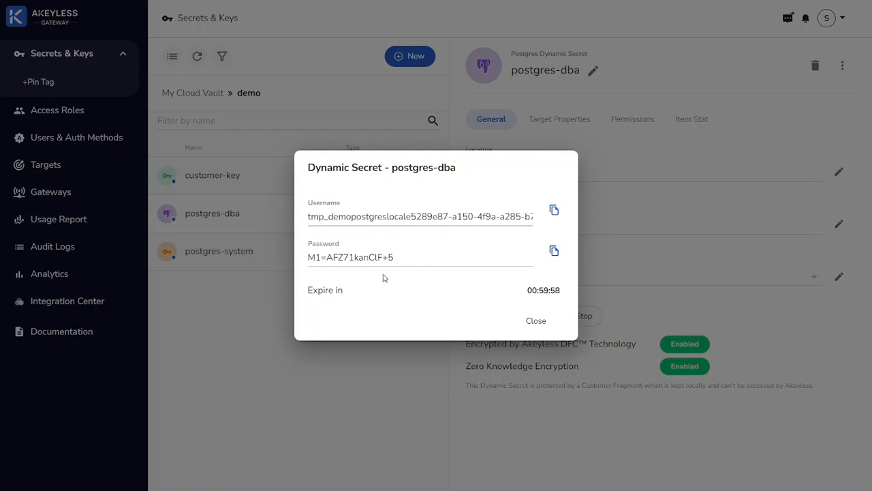
click(536, 321)
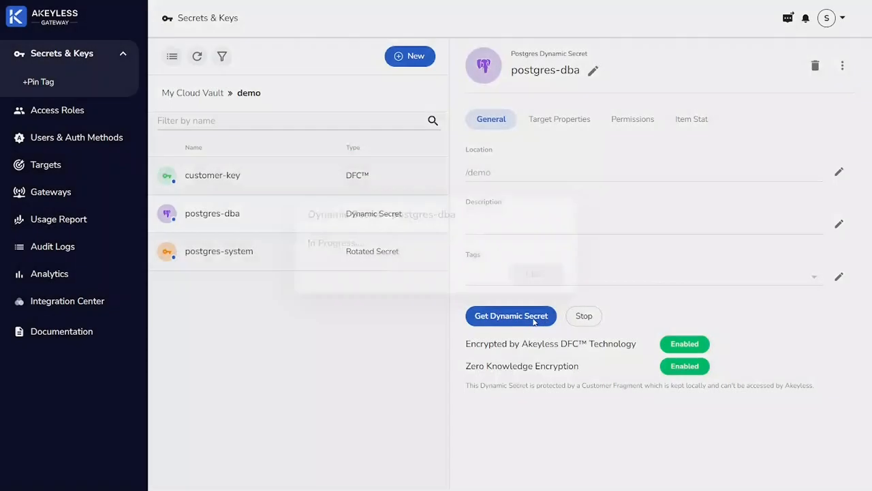
click(510, 316)
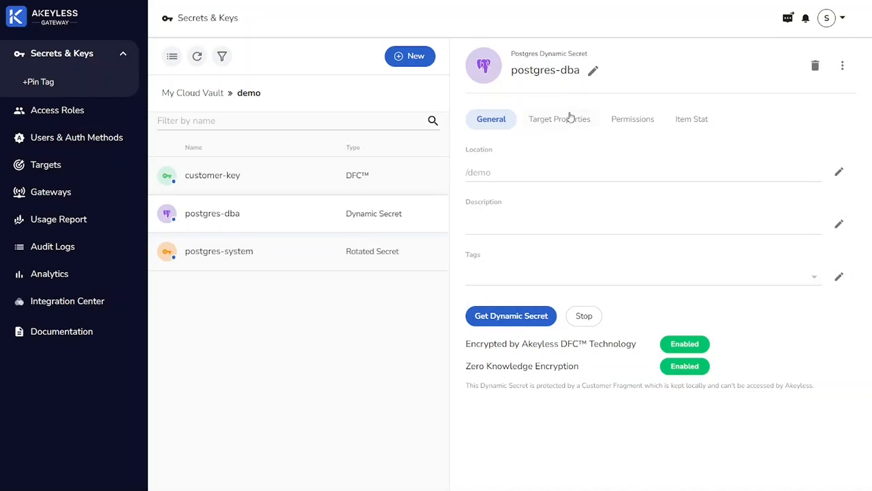
mouse_move(569, 118)
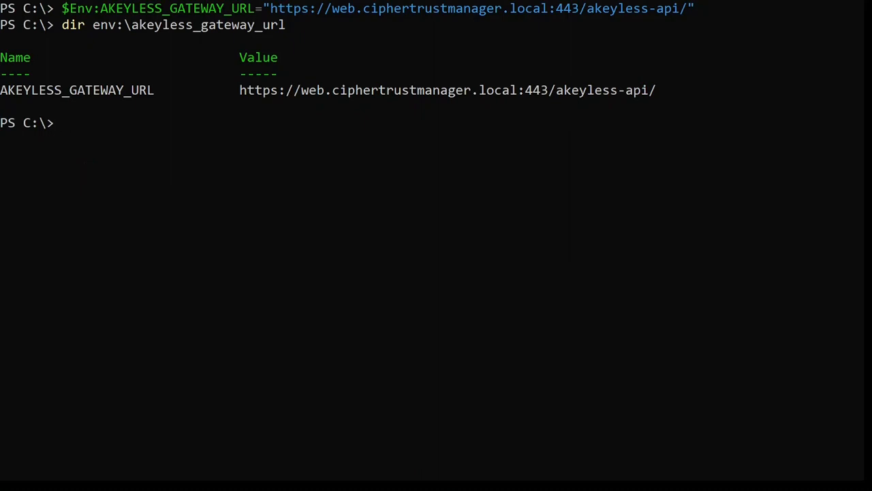
Enter akeyless get-dynamic-secret-value --name /demo/postgres-dba at the PowerShell prompt.
text(akeyless get-dynamic-secret-value --name /demo/postgres-dba)
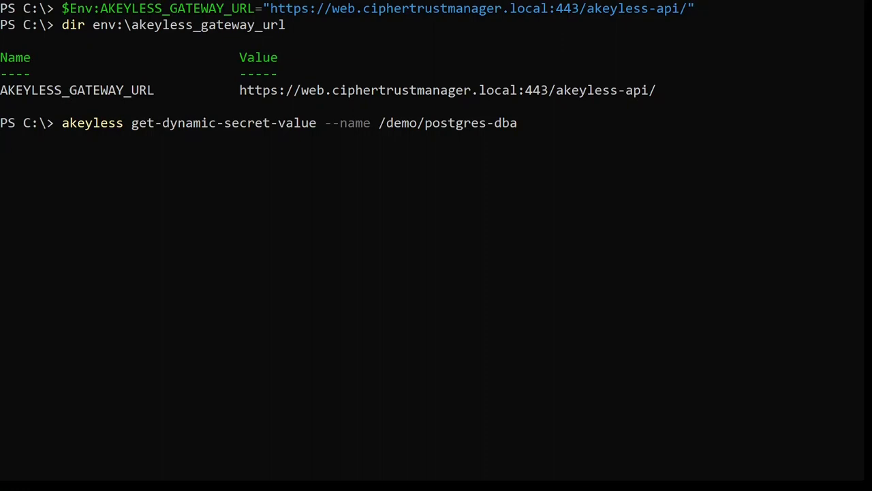
Run the command and highlight the returned password in the JSON credentials output.
key(Enter)
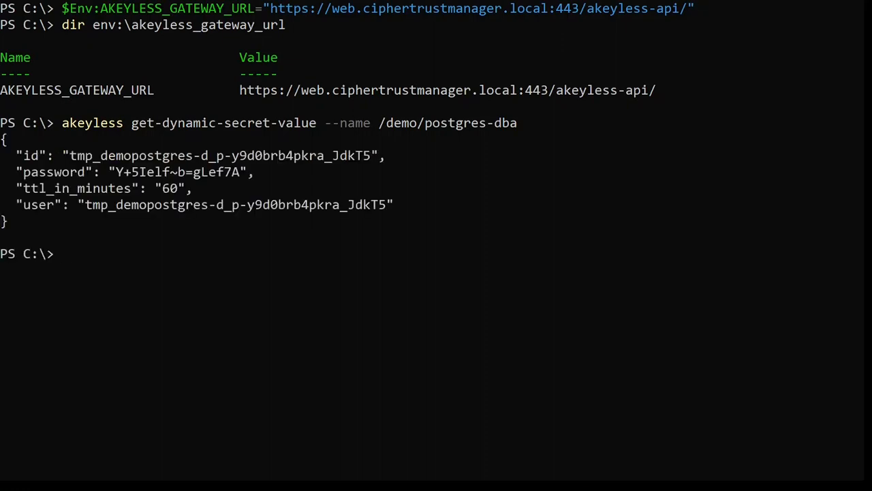
double_click(38, 204)
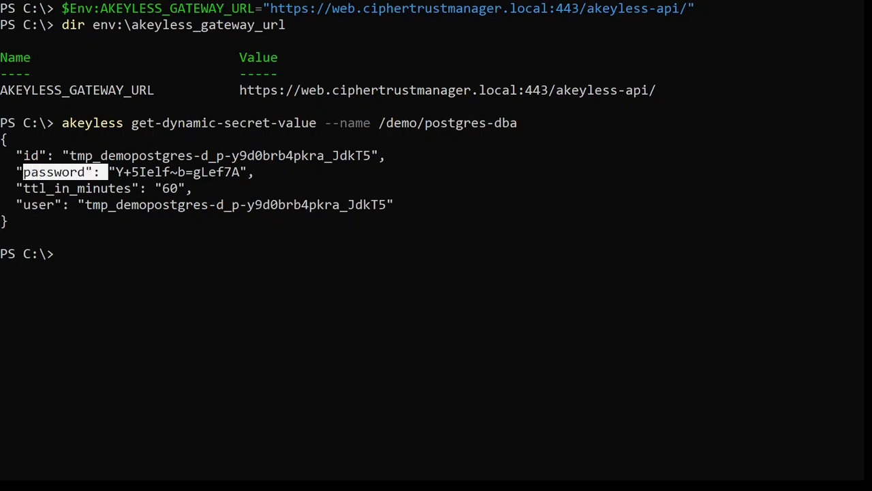
double_click(80, 188)
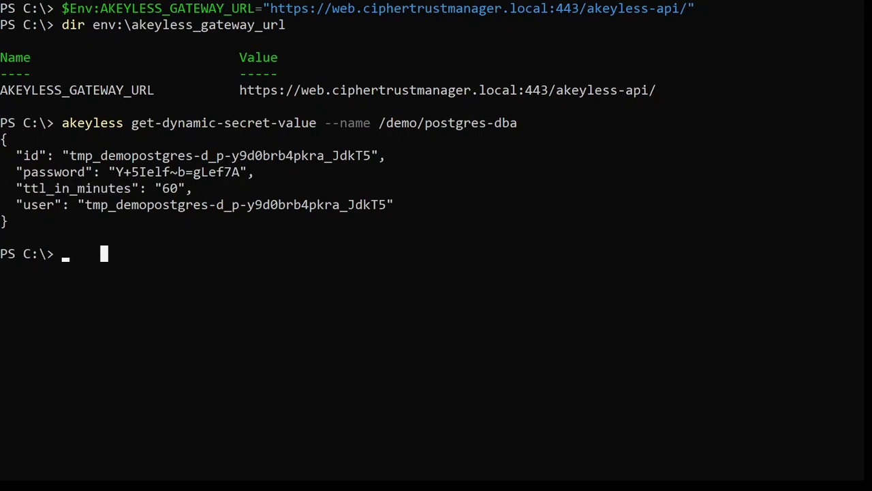
Assign the postgres-dba secret piped through convertfrom-json to $cred.
text($cred = akeyless get-dynamic-secret-value --name /demo/postgres-dba)
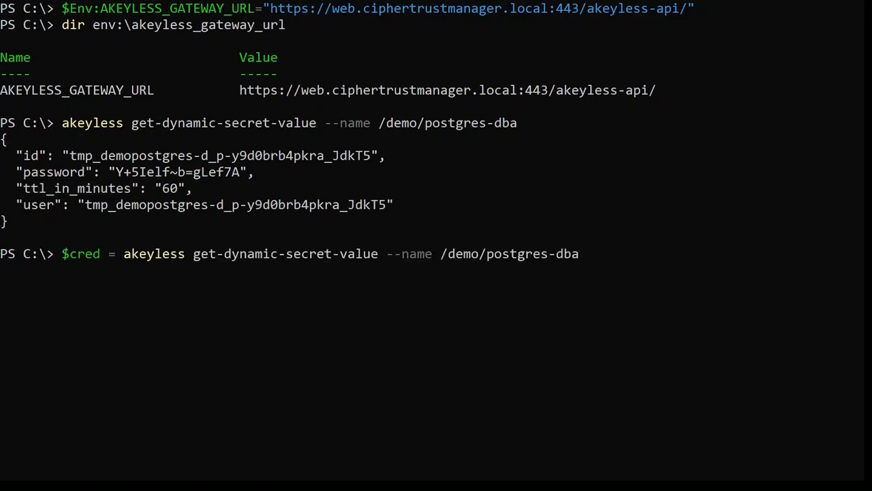
text(" |")
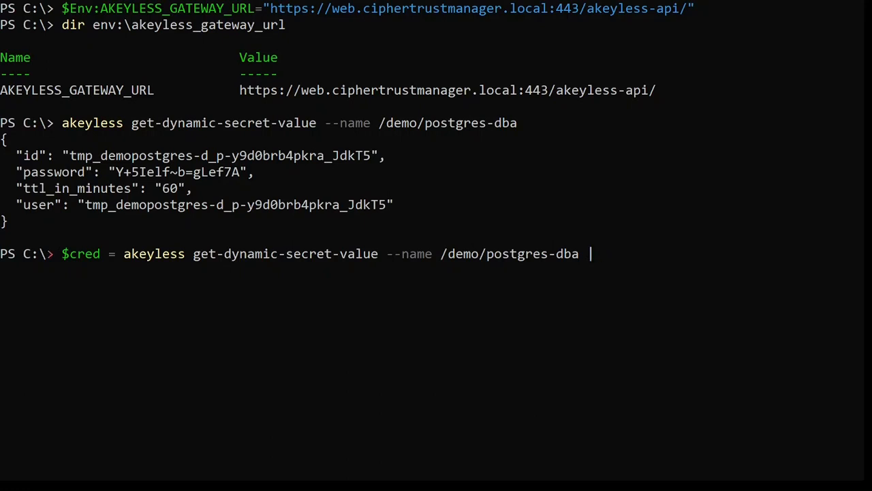
text(convertfrom)
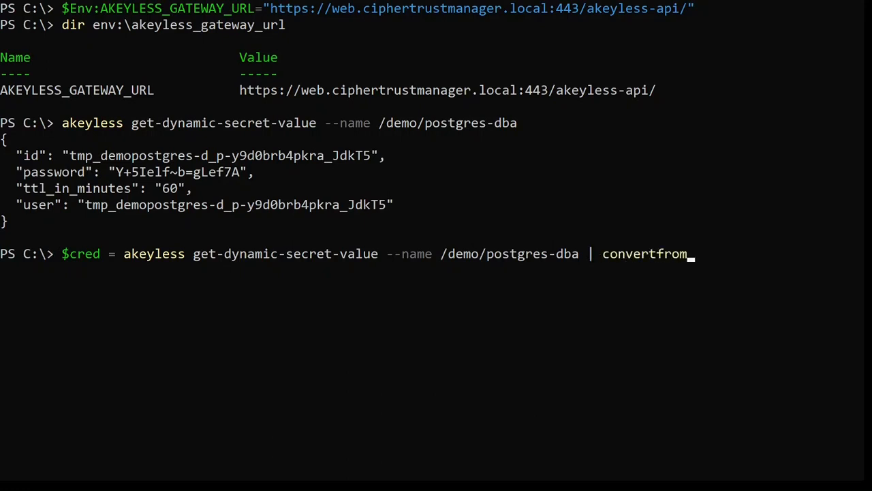
text(-)
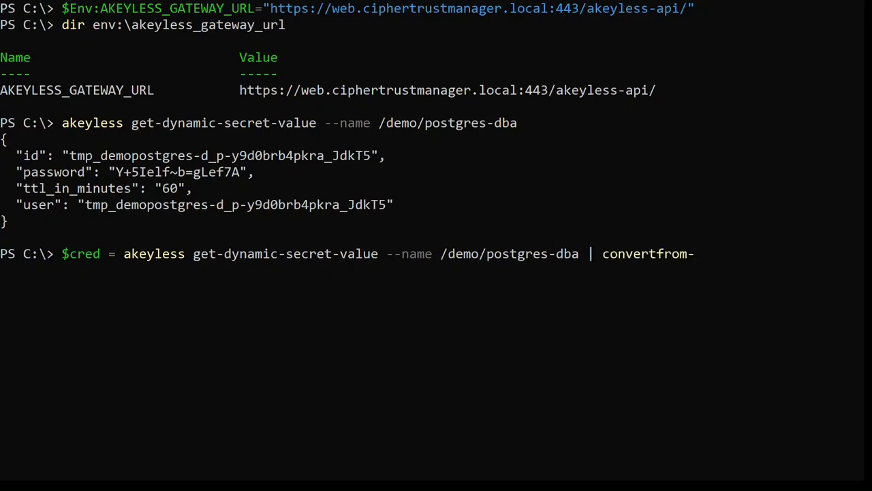
text(json)
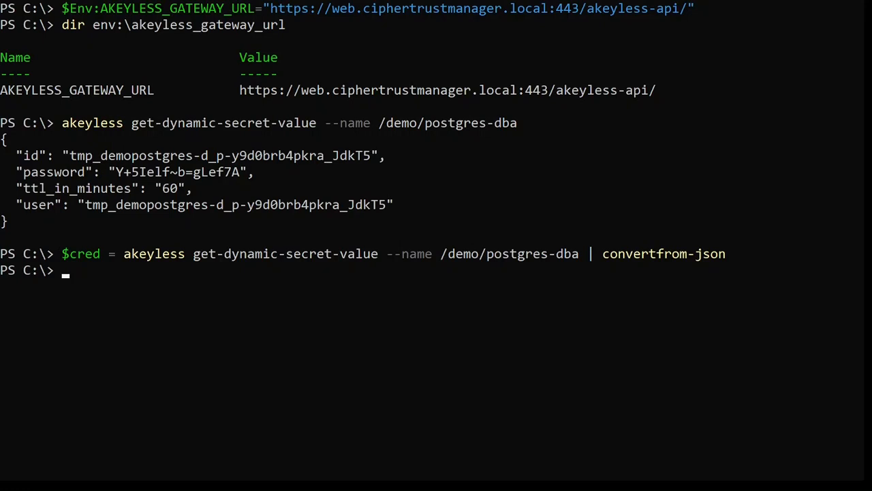
Display the temporary username with $cred.user.
text($cred.user)
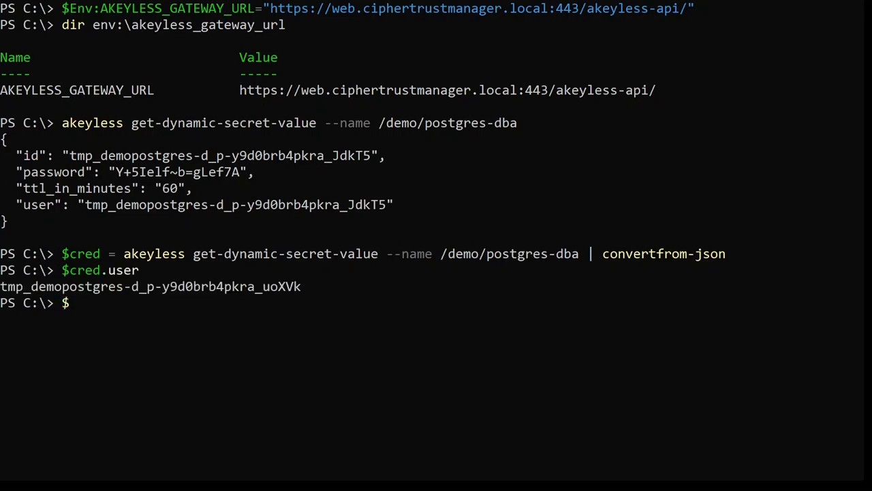
text($cred.)
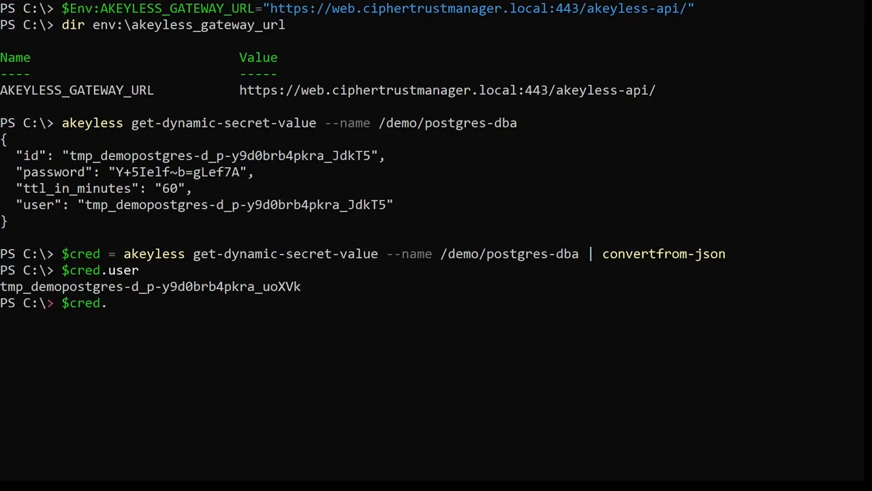